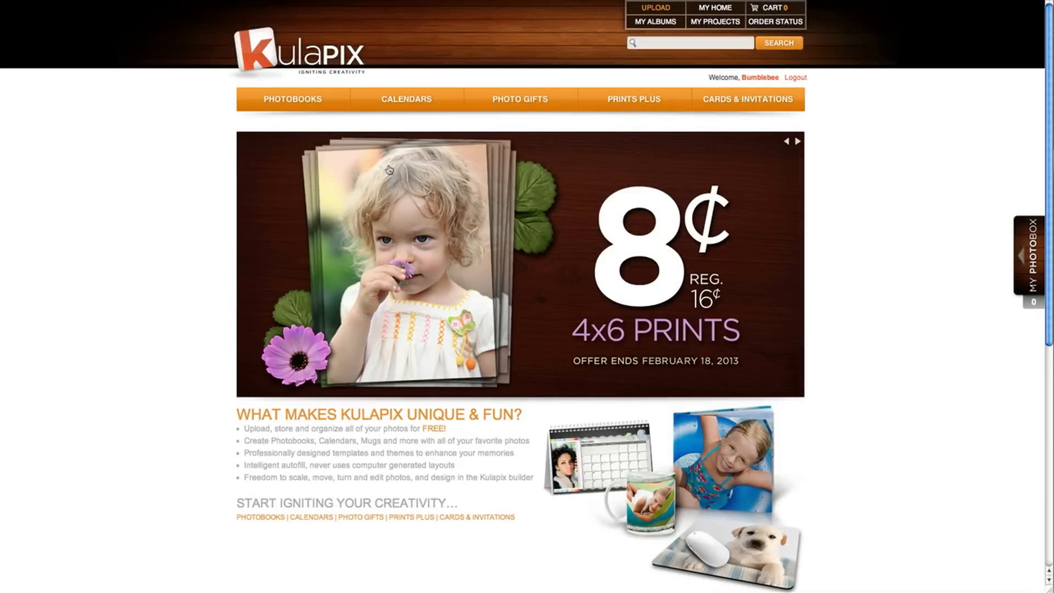
Choose Canvas Prints under Photo Gifts and select the 20x30" Landscape size ($95.00)
left_click(519, 99)
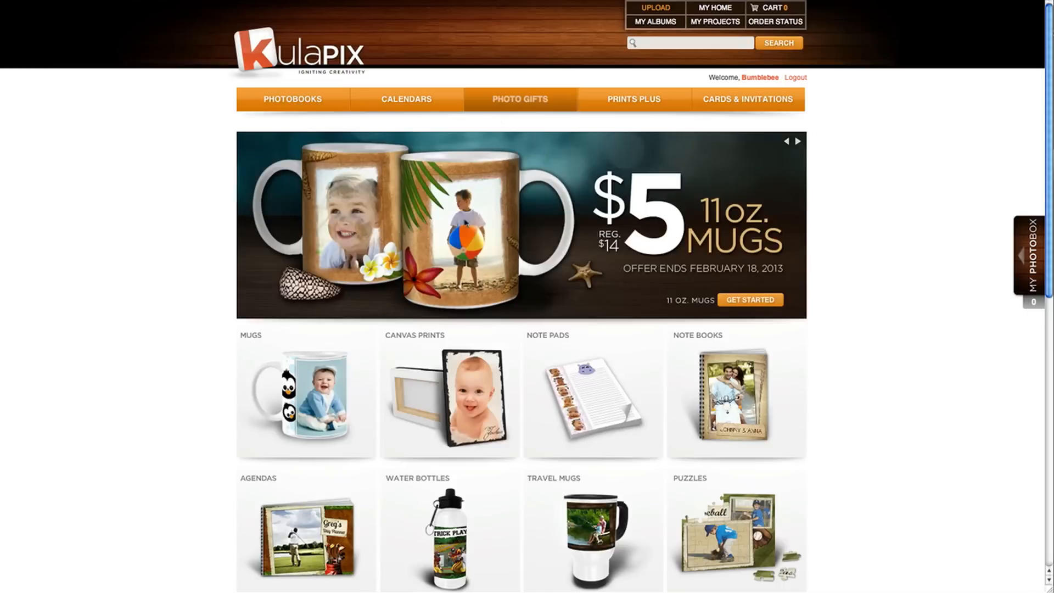
left_click(449, 397)
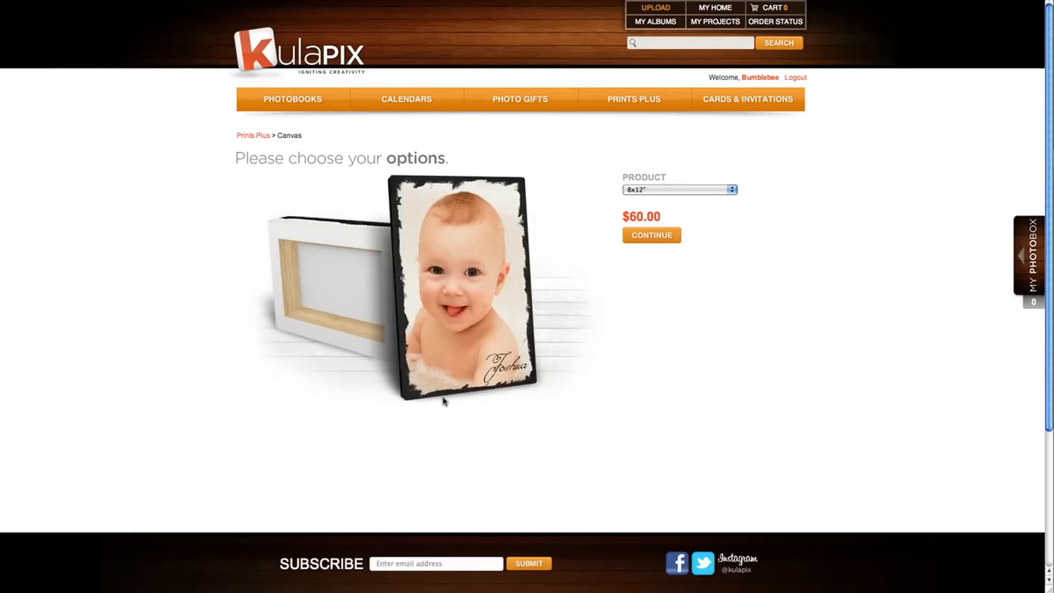
left_click(679, 189)
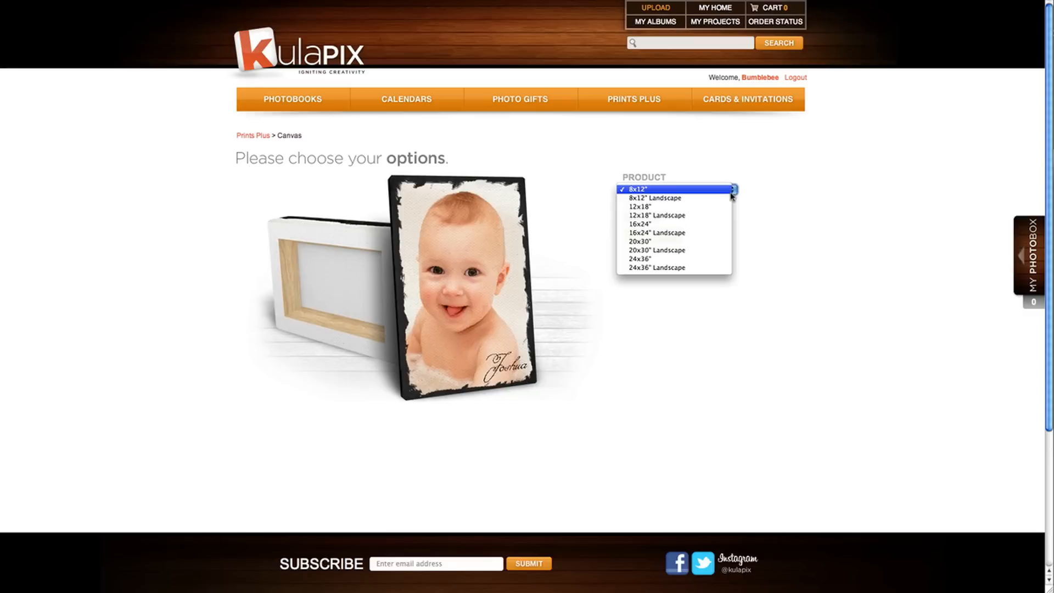
mouse_move(652, 198)
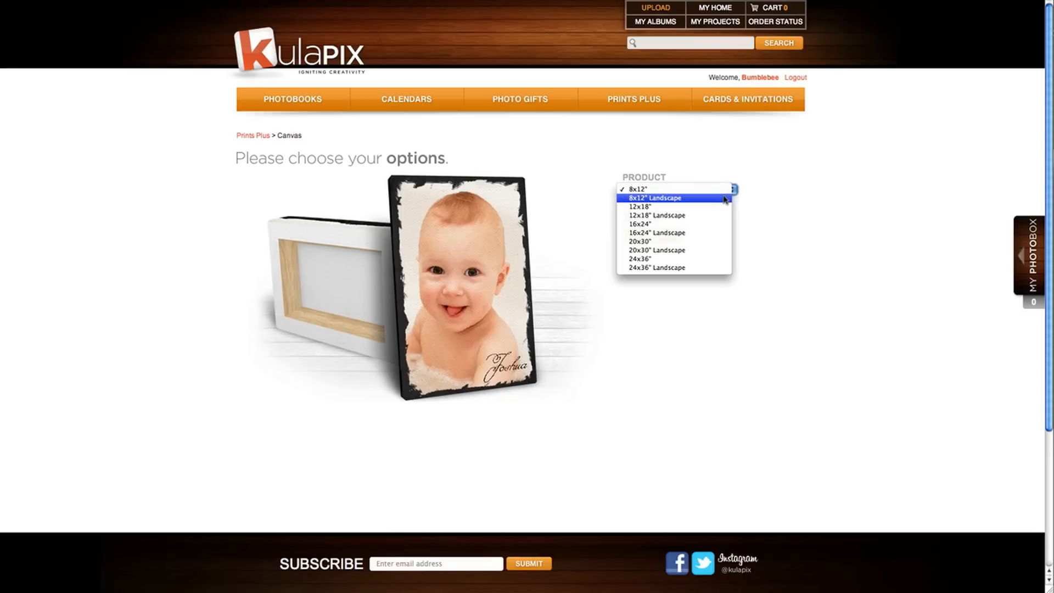
mouse_move(673, 259)
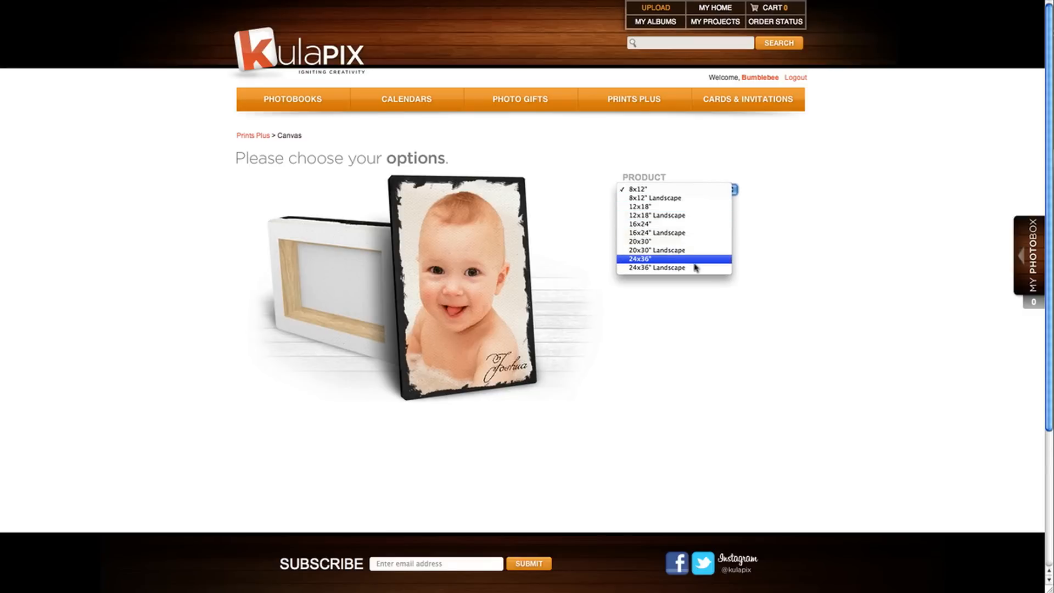
mouse_move(686, 268)
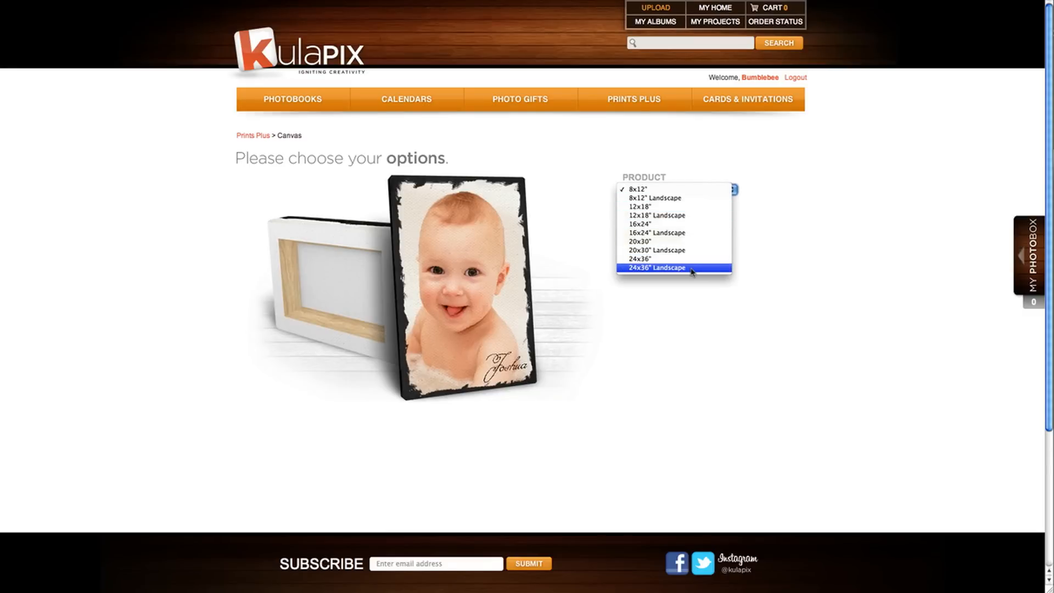
left_click(657, 250)
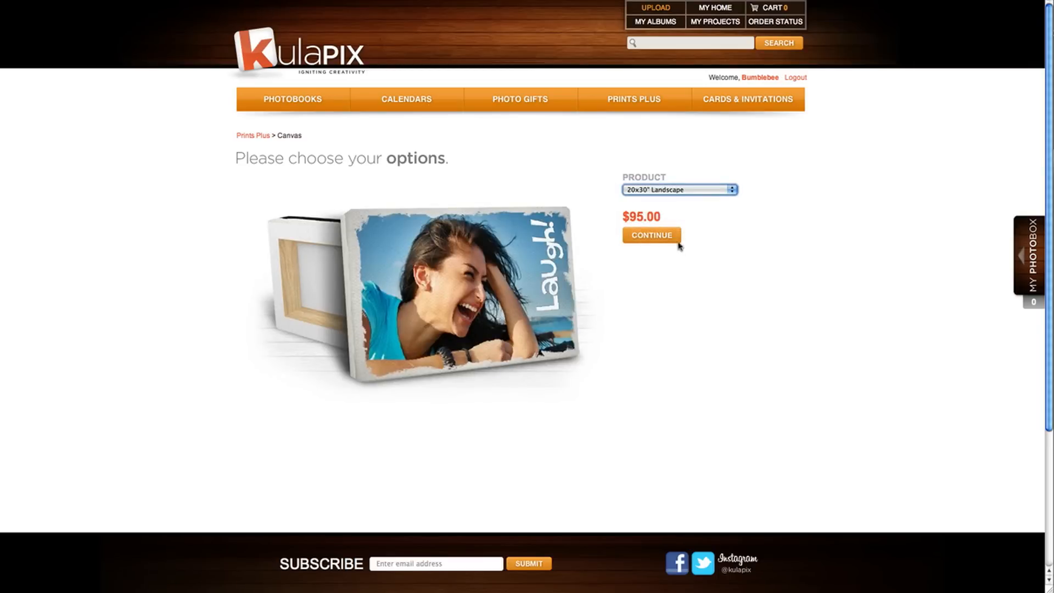
Continue to theme selection and preview the Abstract Jungle and Contemporary modern themes
left_click(651, 234)
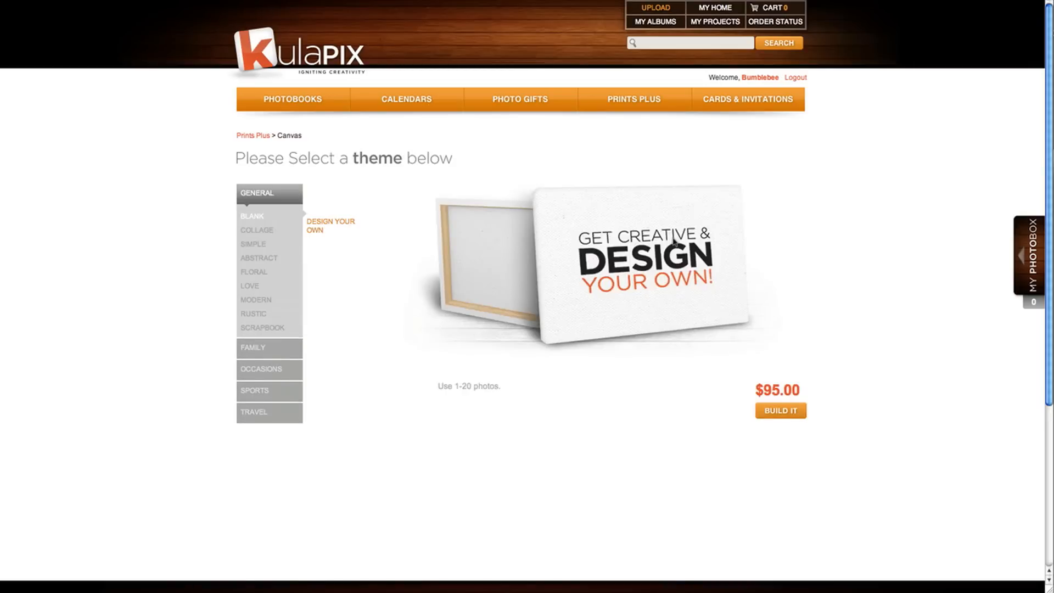
mouse_move(385, 317)
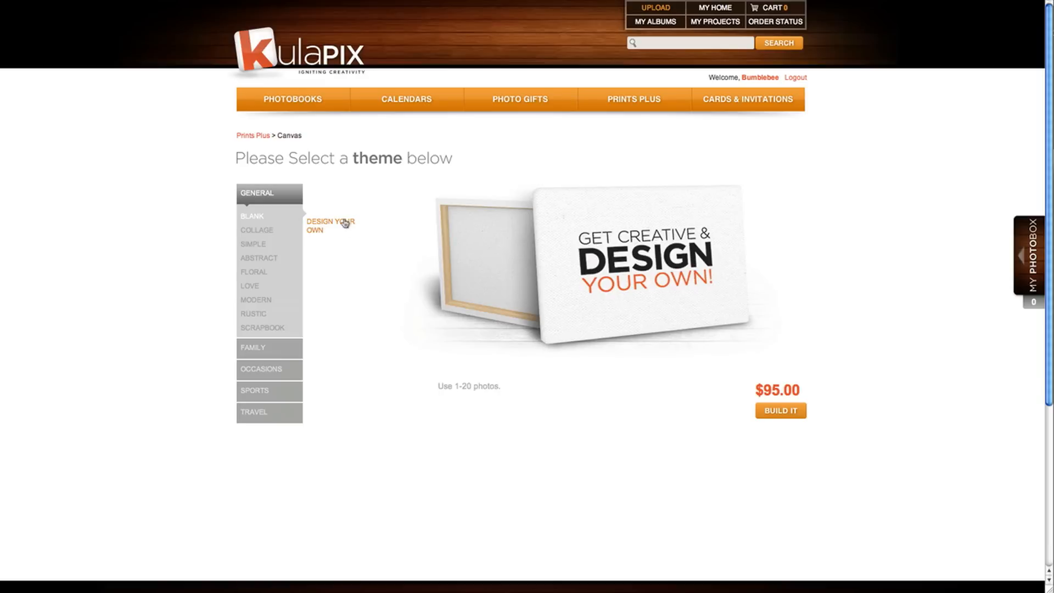
mouse_move(274, 267)
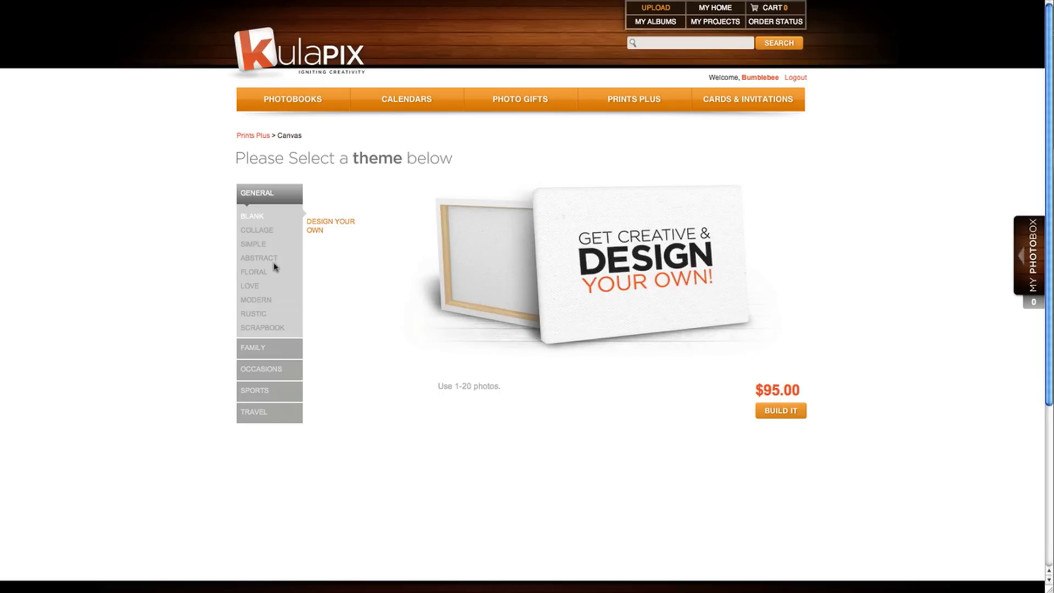
left_click(258, 258)
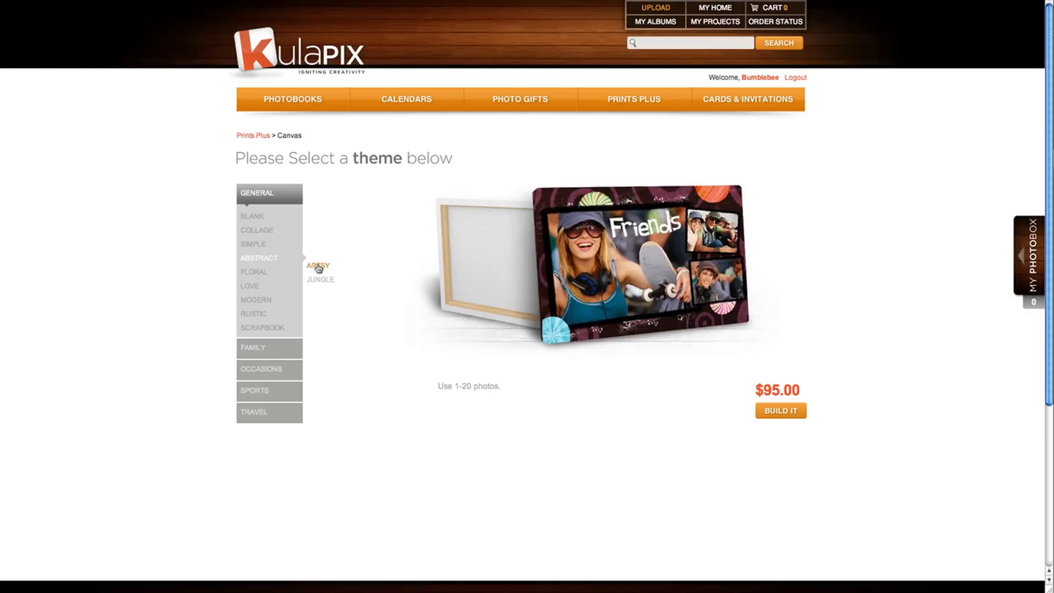
left_click(320, 280)
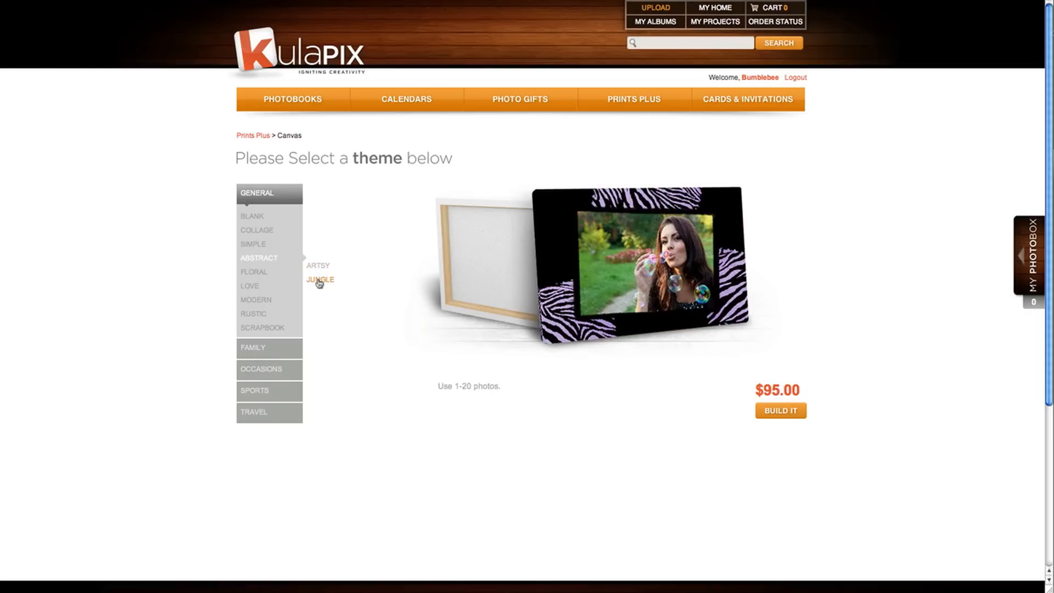
mouse_move(257, 300)
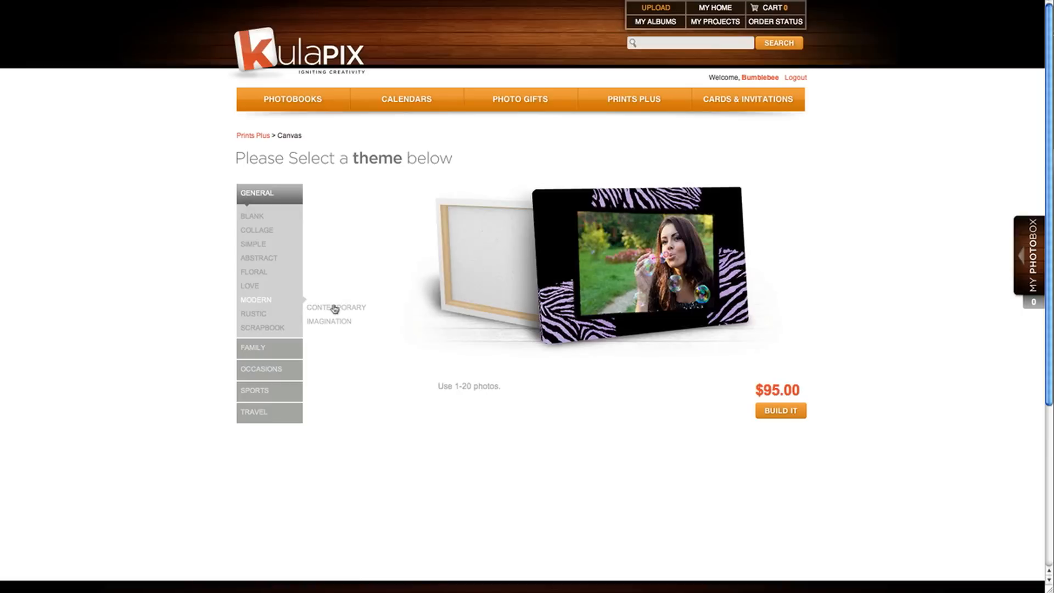
left_click(336, 308)
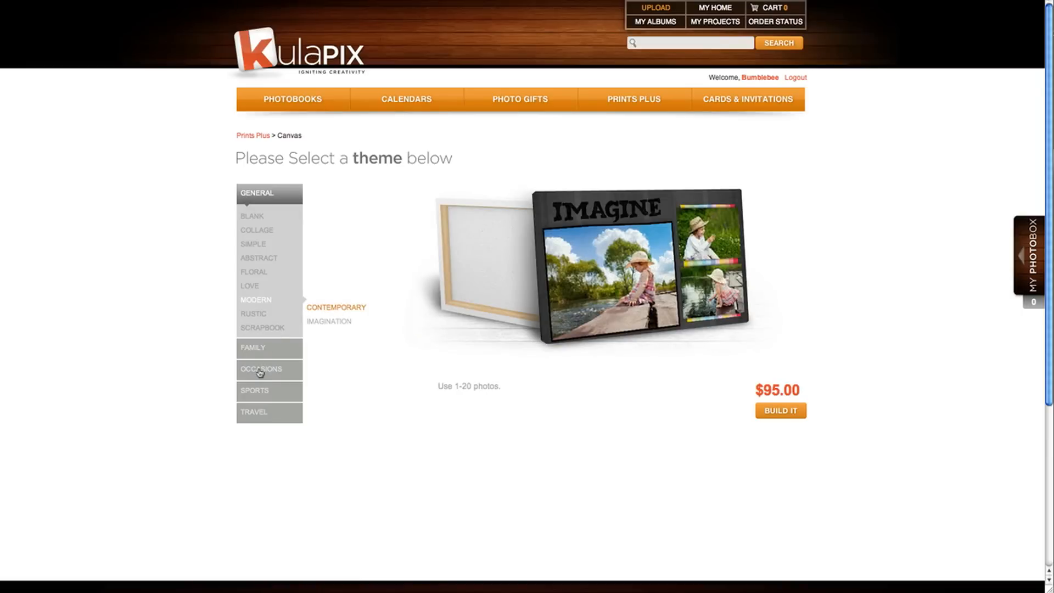
Pick the Veil theme from Occasions > Wedding and start building the canvas
left_click(261, 369)
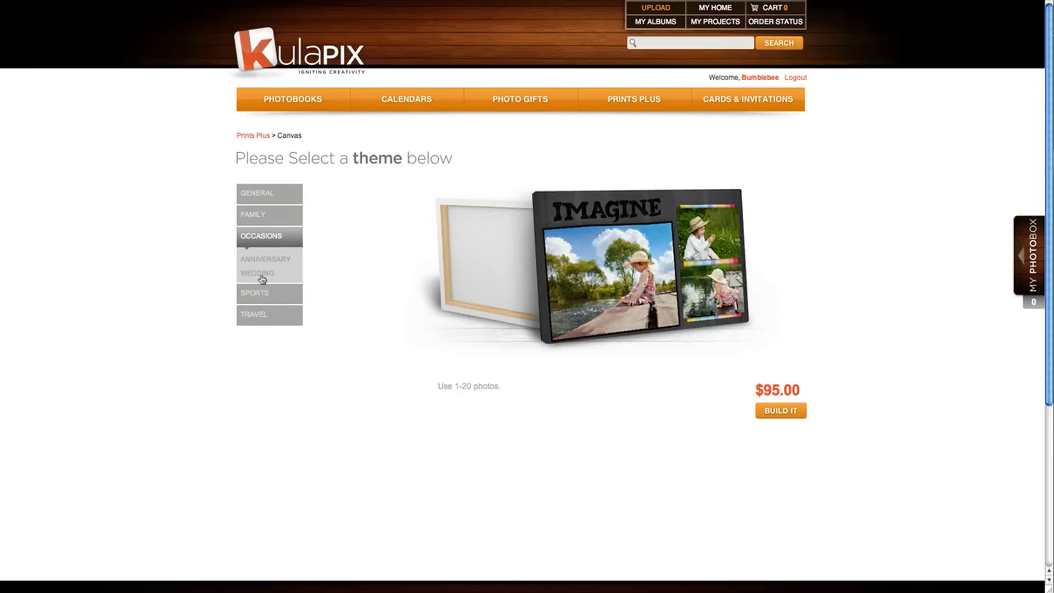
left_click(258, 273)
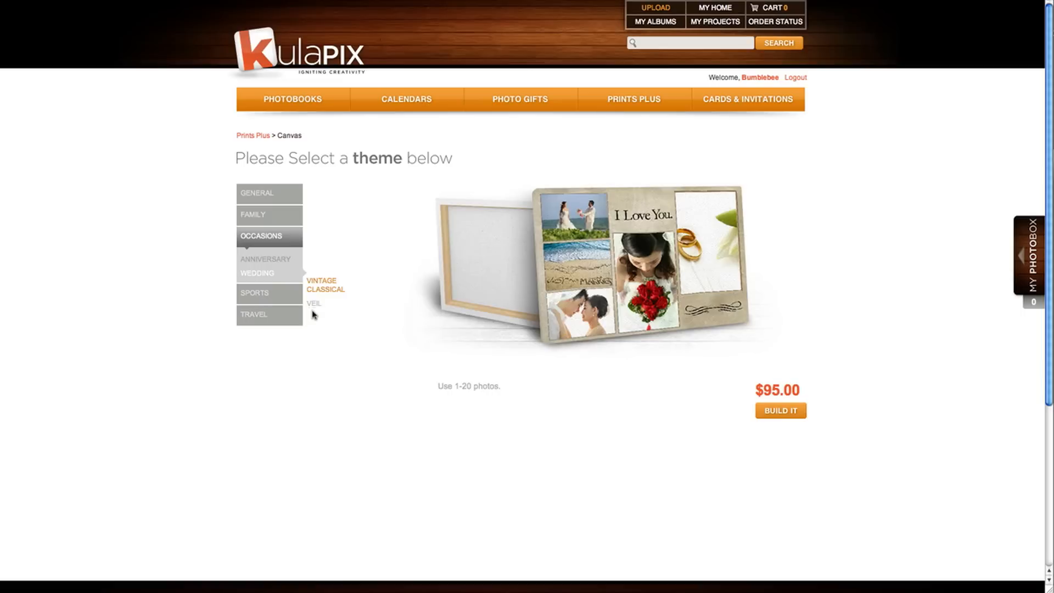
left_click(314, 303)
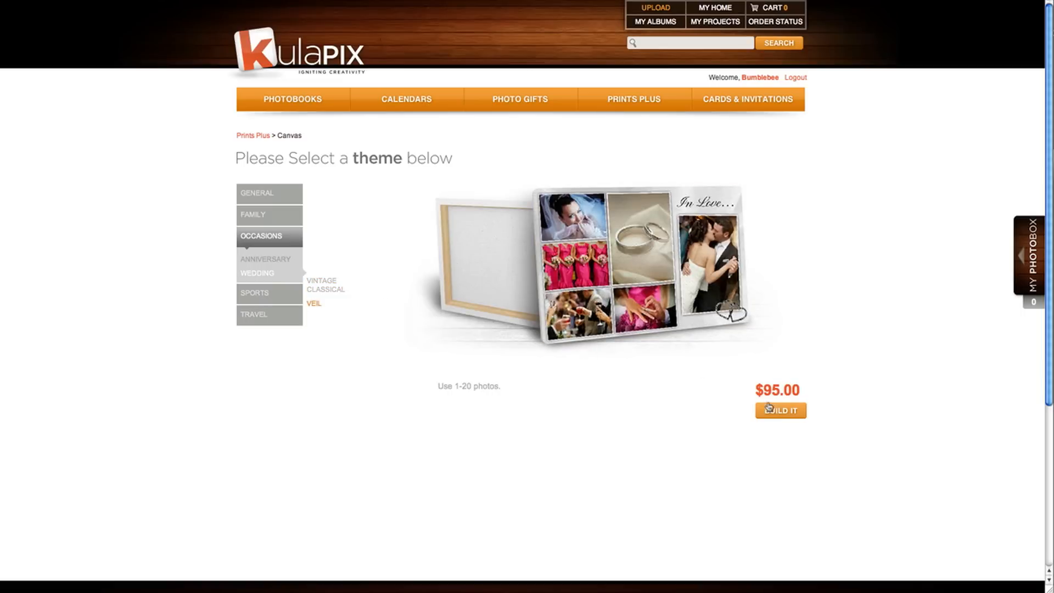
left_click(780, 410)
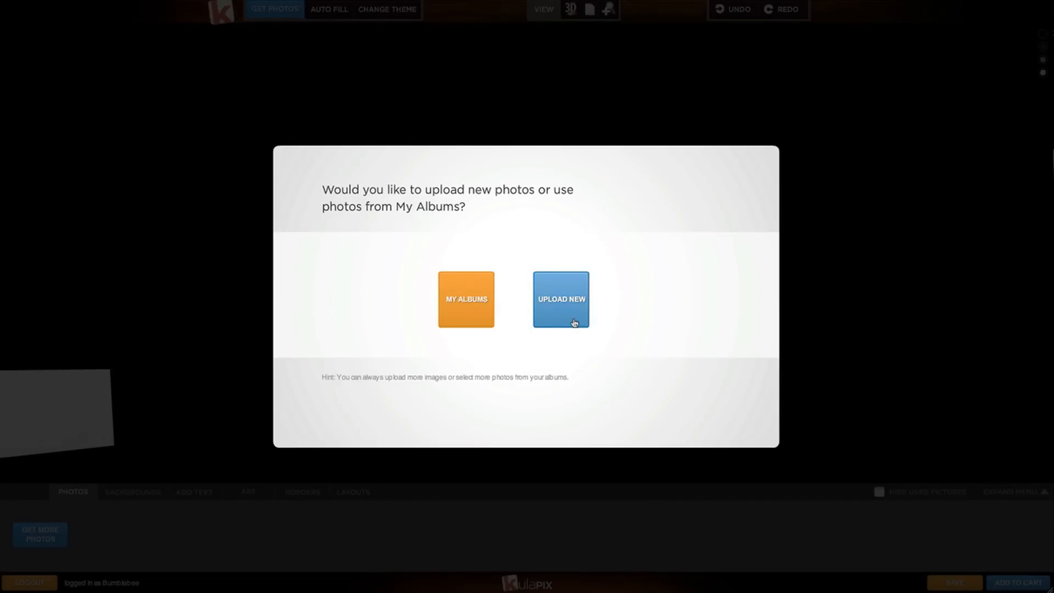
mouse_move(467, 327)
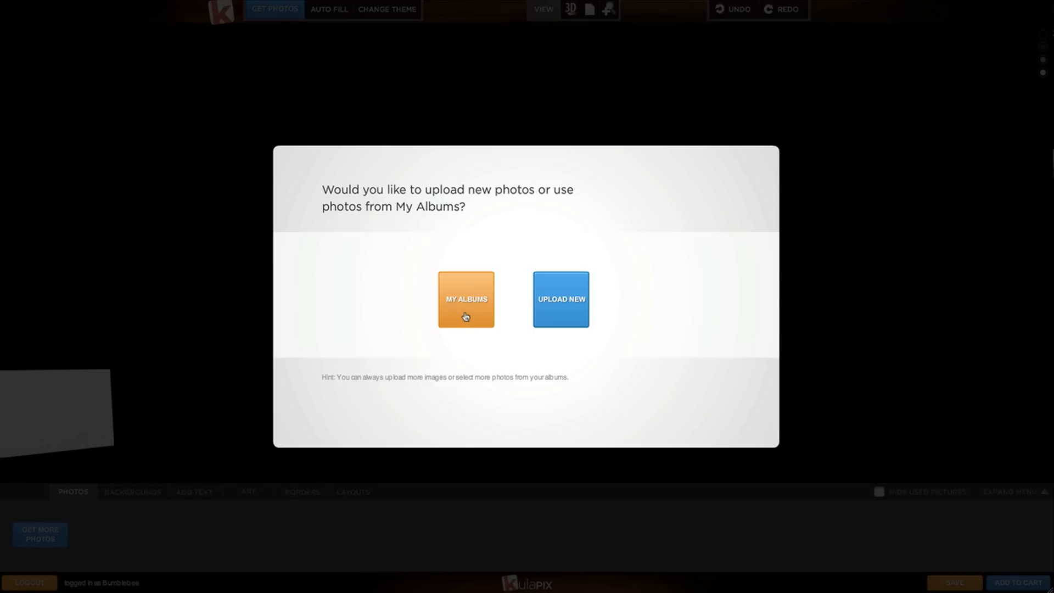
Add all three photos from the existing Wedding album to the project
left_click(466, 299)
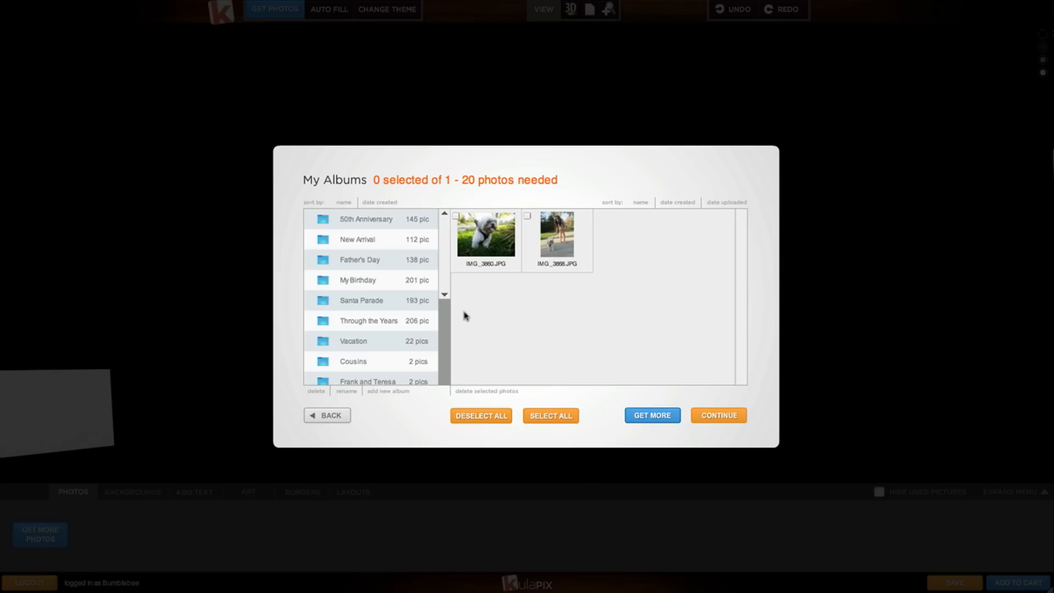
scroll("down", 3)
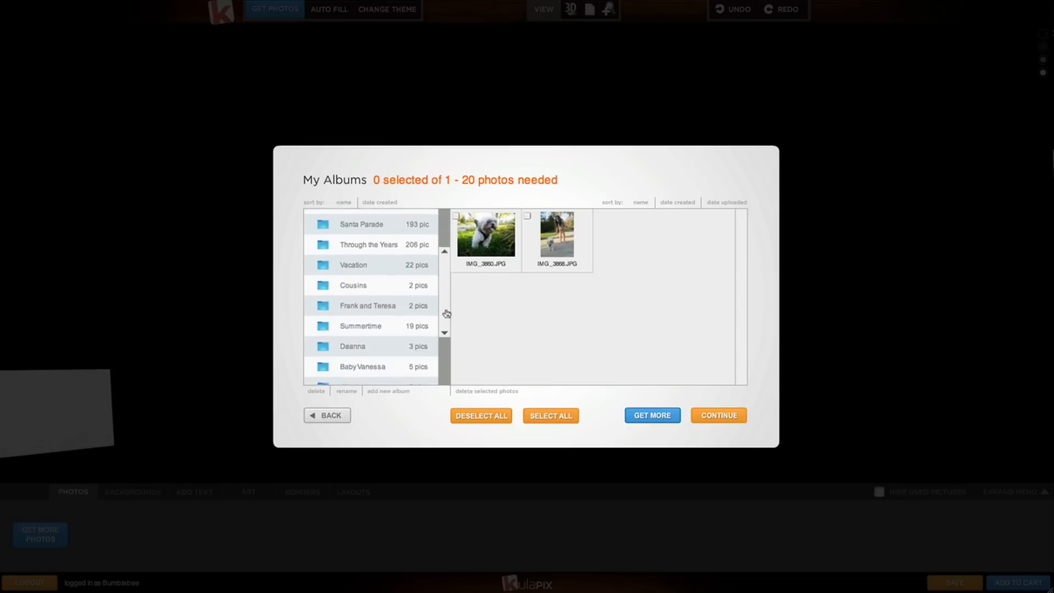
scroll("down", 3)
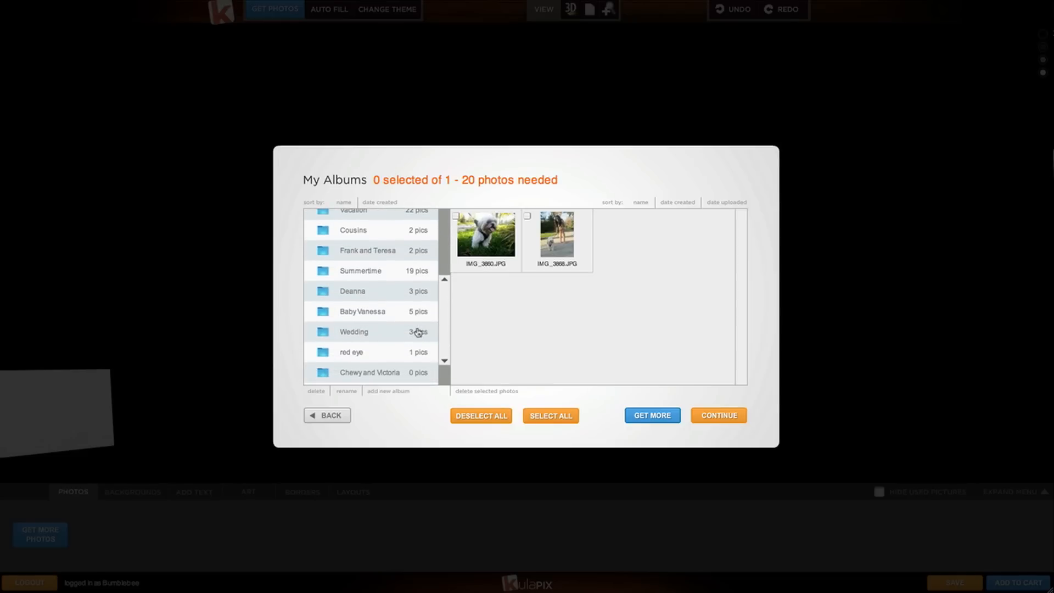
left_click(353, 332)
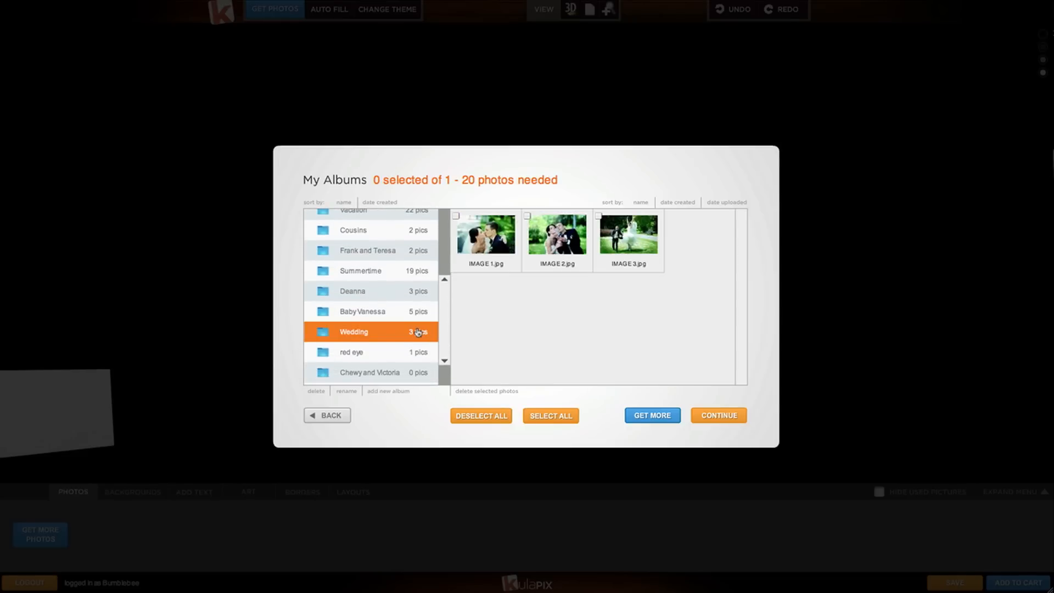
left_click(456, 215)
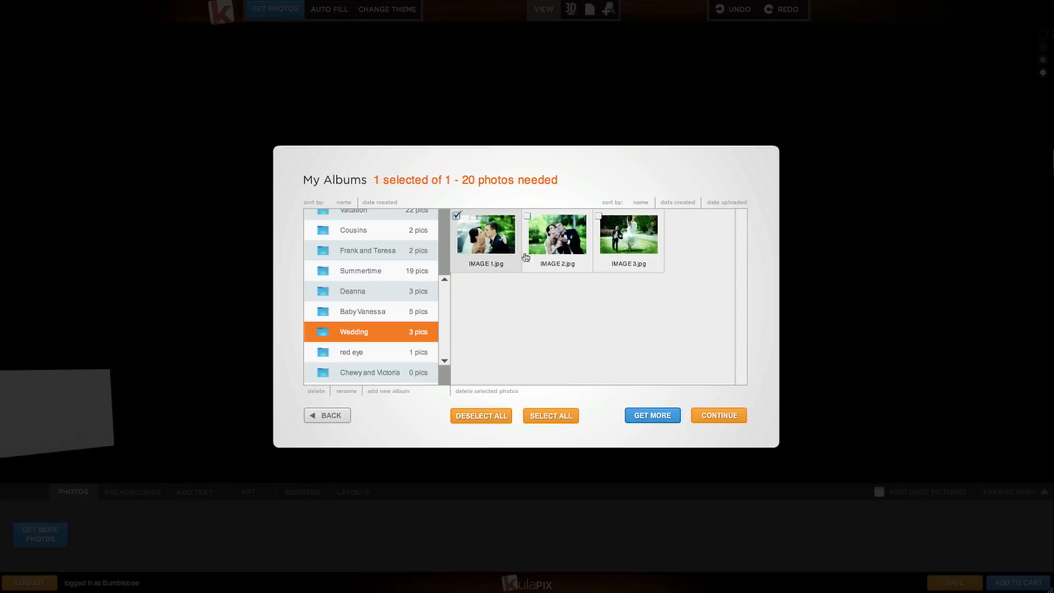
left_click(550, 415)
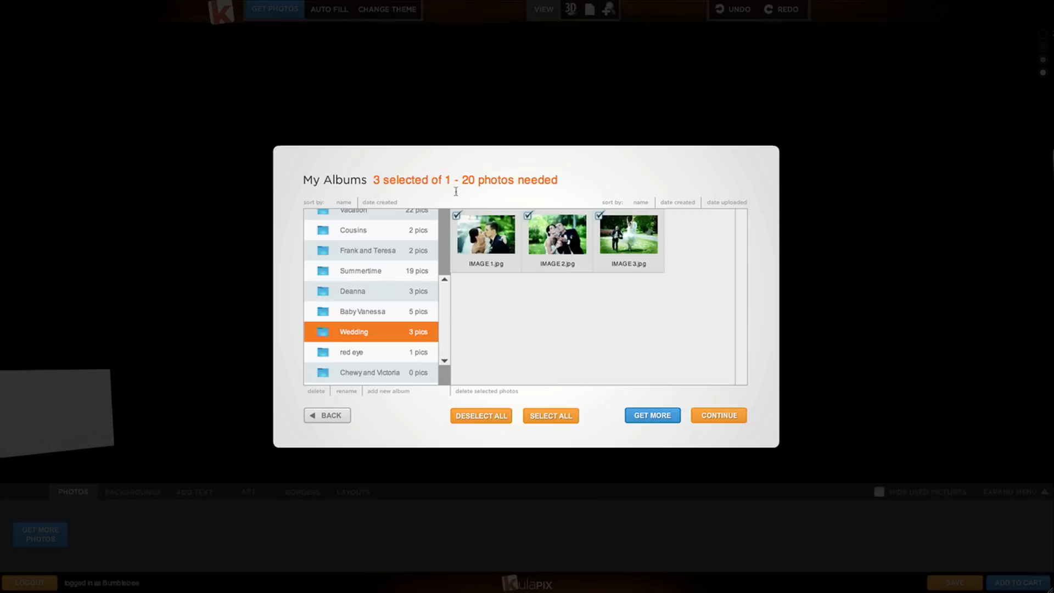
mouse_move(706, 390)
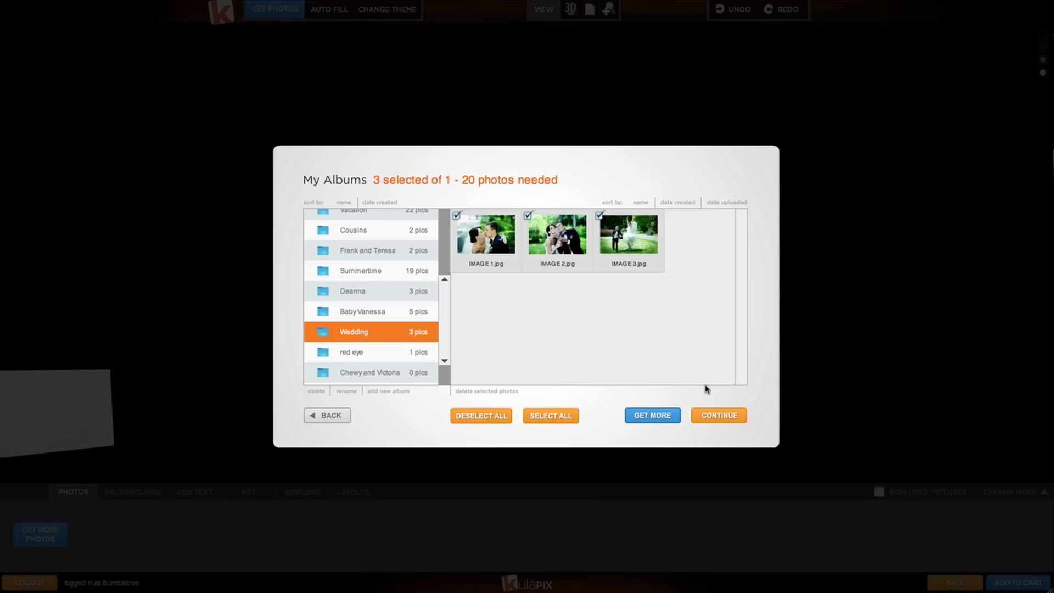
left_click(719, 416)
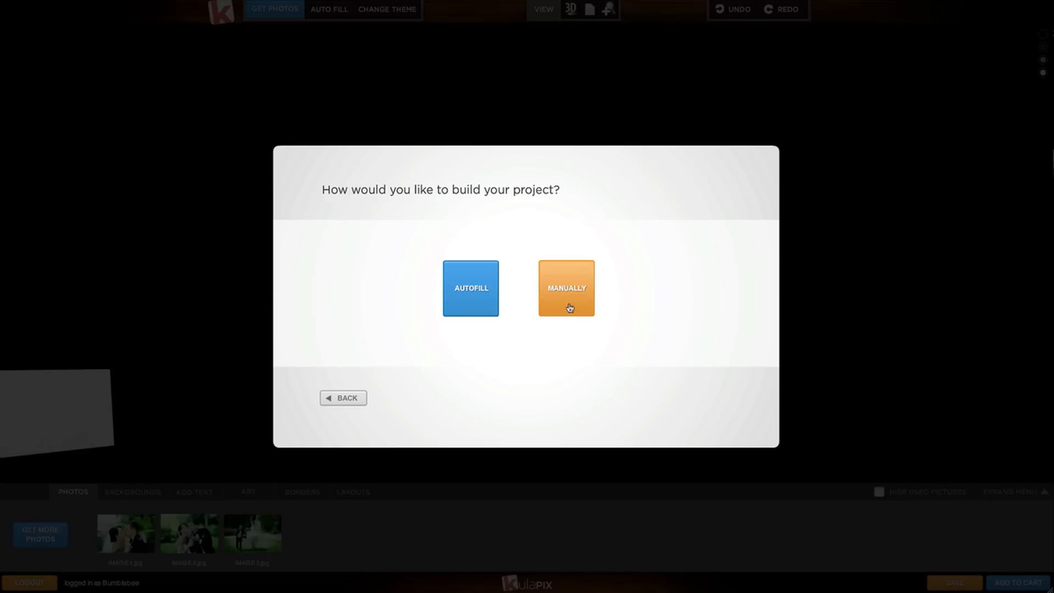
mouse_move(471, 309)
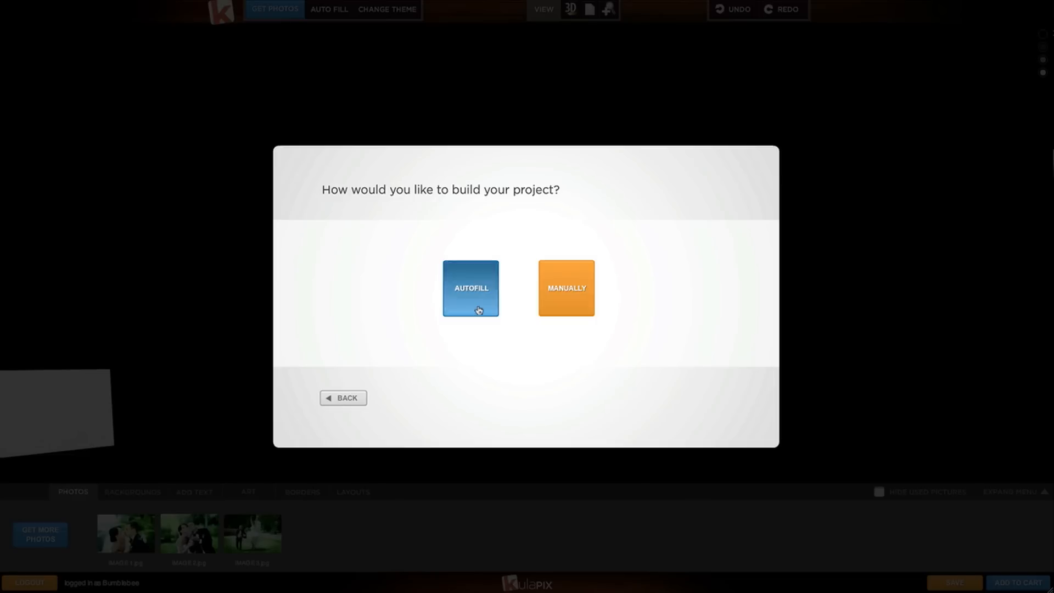
Autofill the Veil canvas with the three wedding photos
left_click(471, 288)
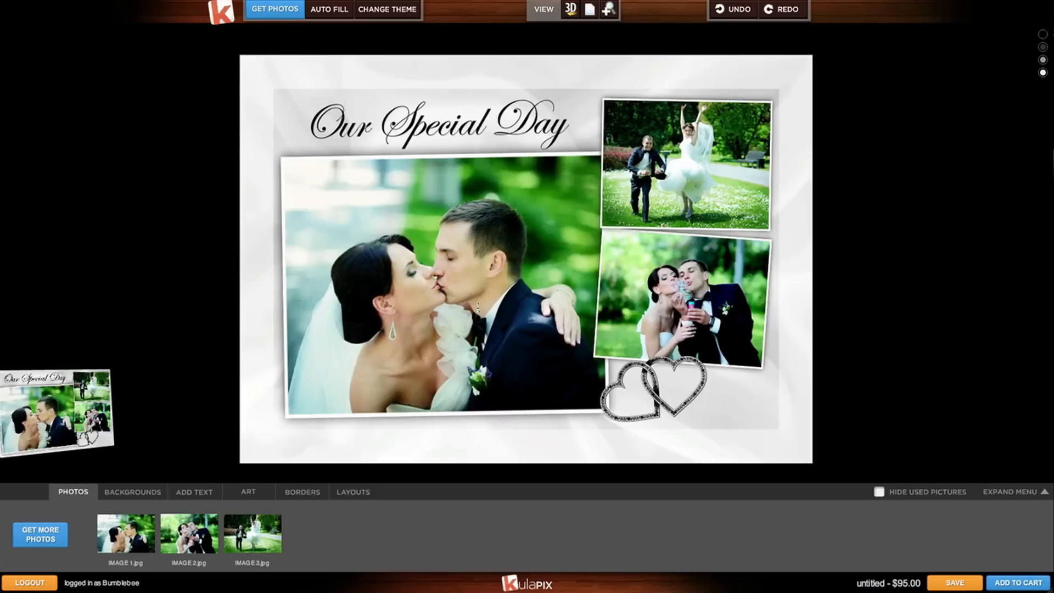
mouse_move(544, 331)
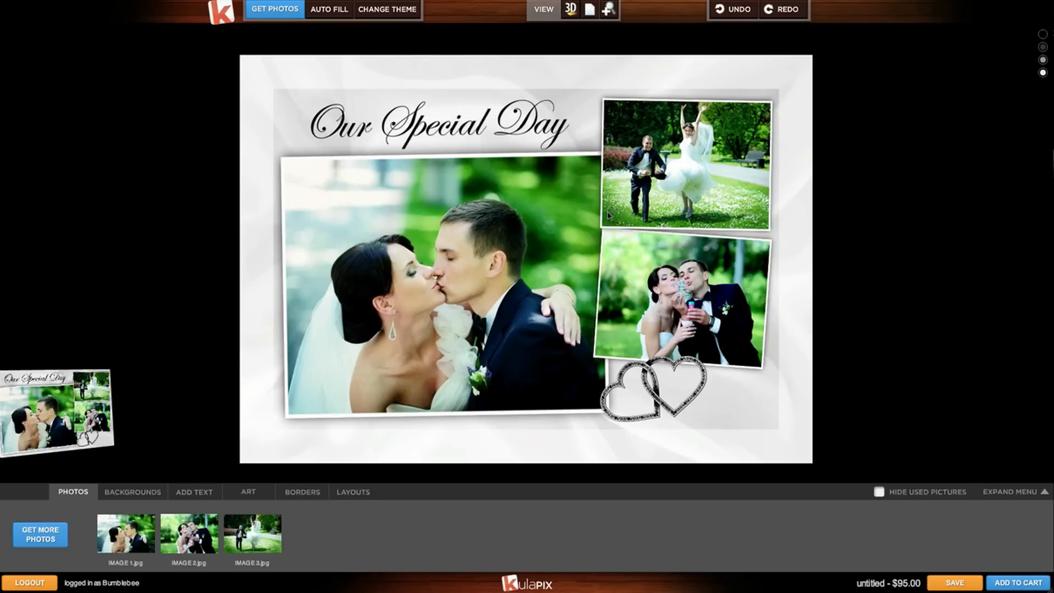
mouse_move(267, 141)
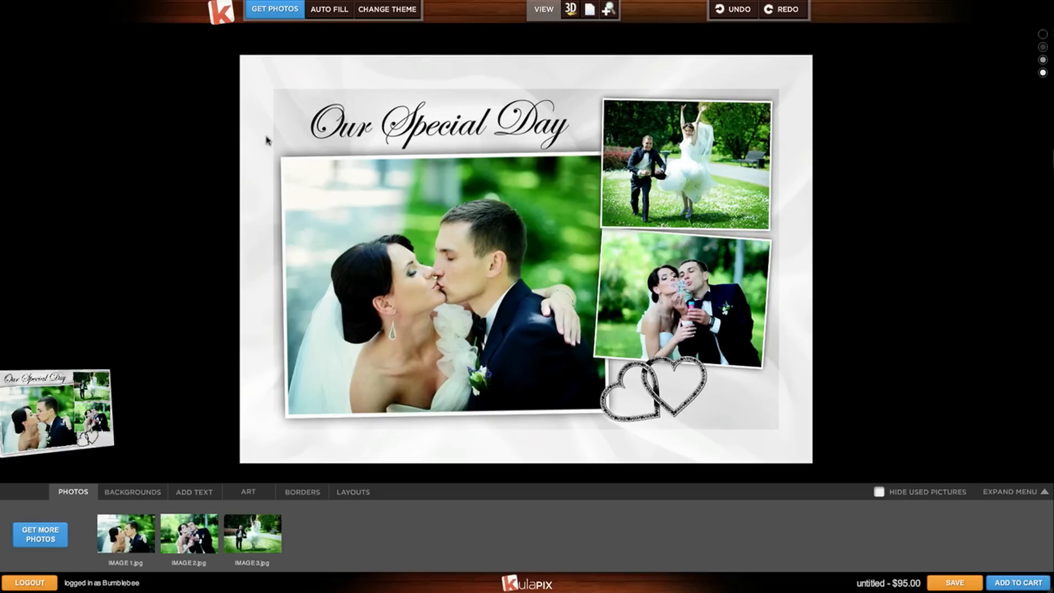
mouse_move(255, 366)
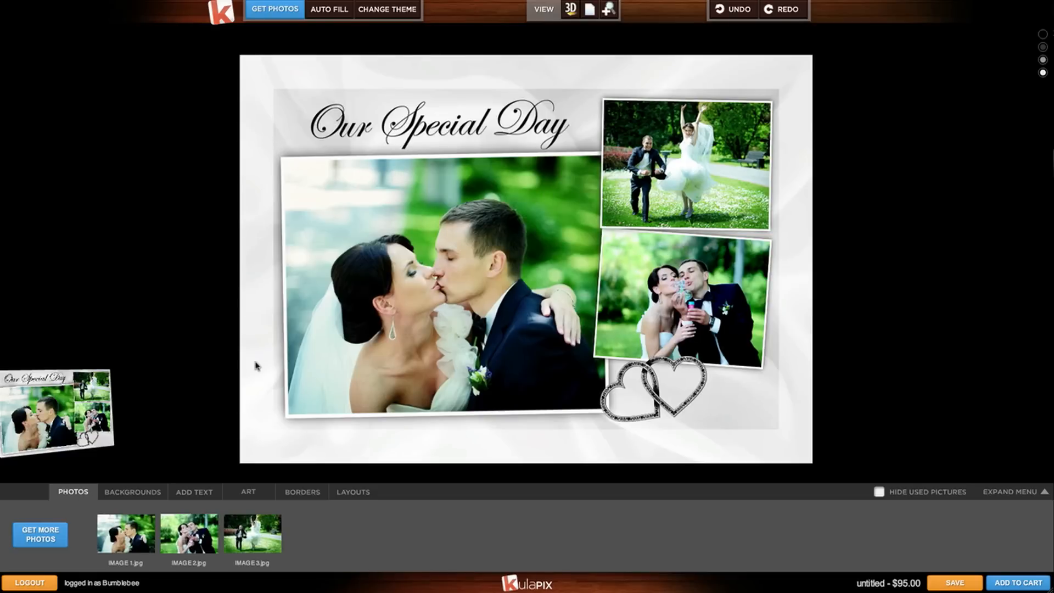
mouse_move(339, 454)
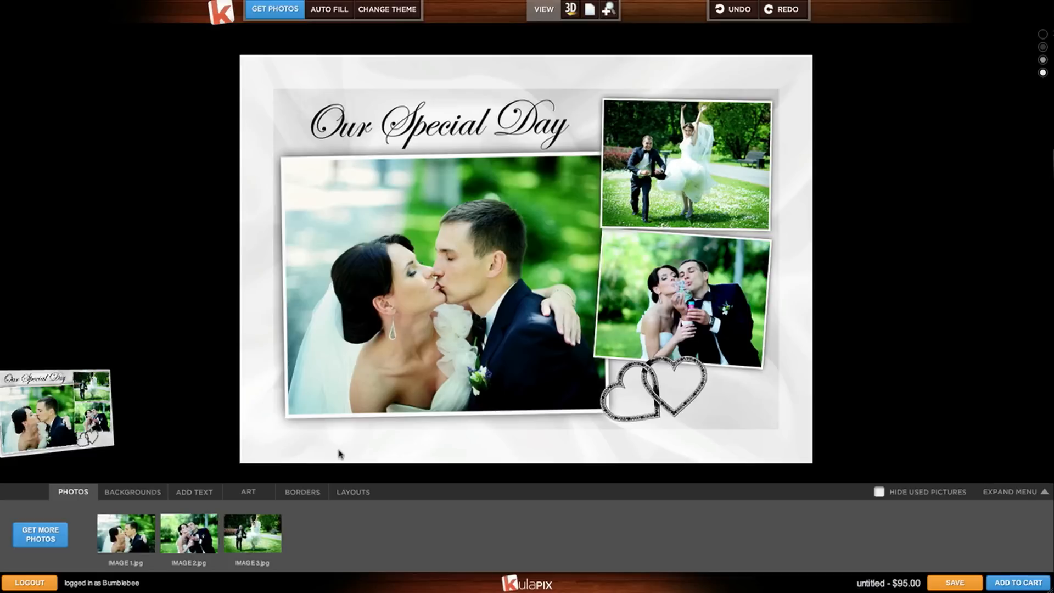
mouse_move(336, 454)
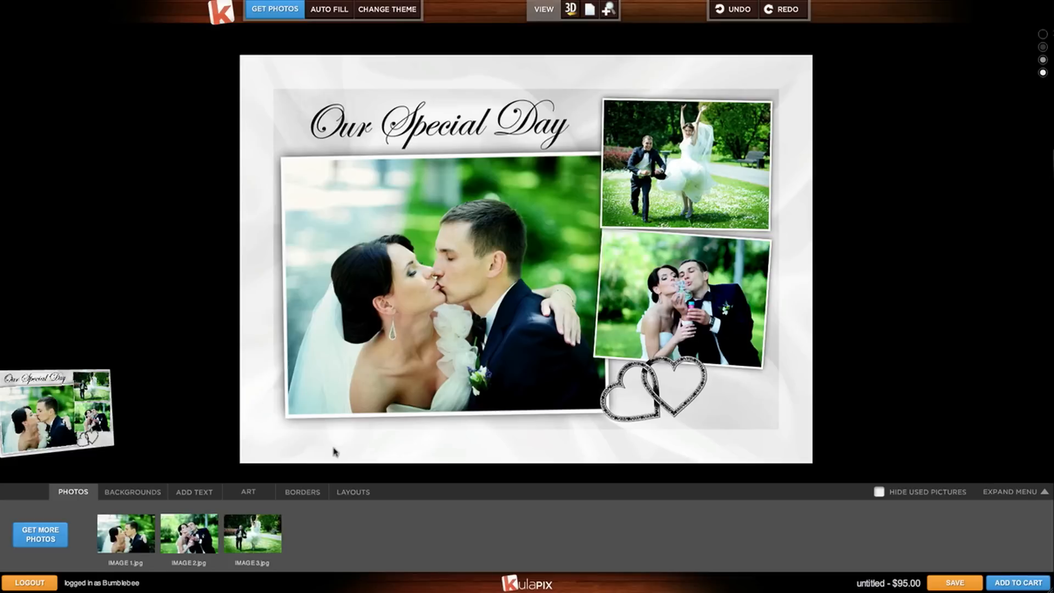
mouse_move(298, 397)
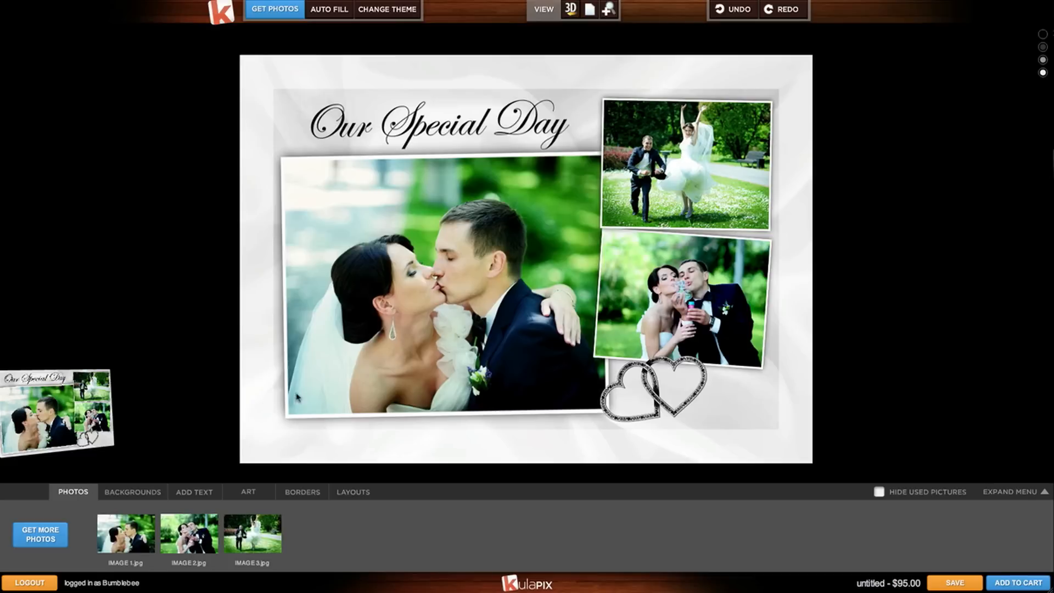
mouse_move(115, 301)
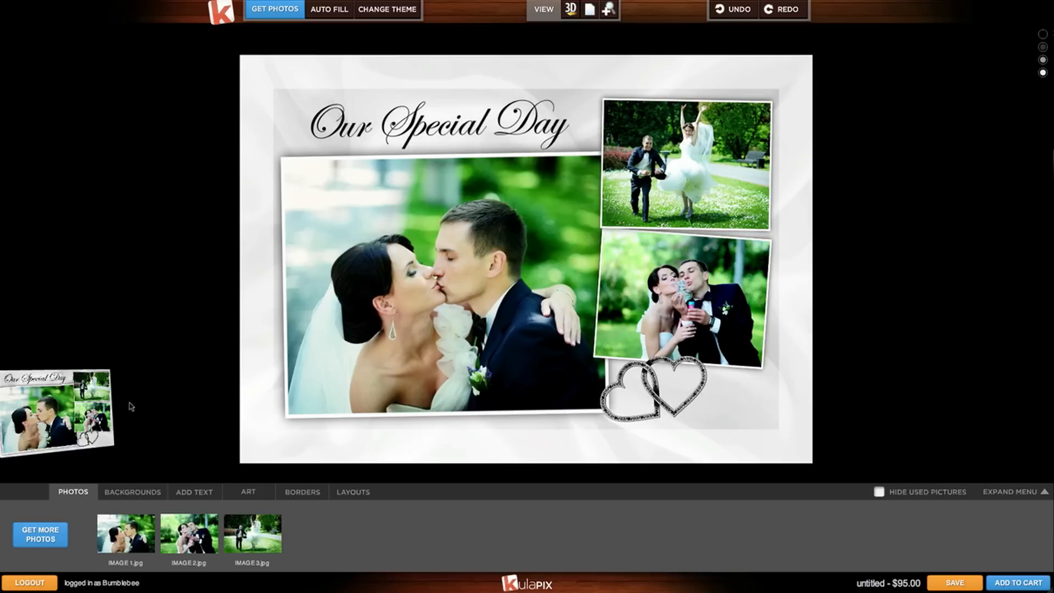
mouse_move(129, 368)
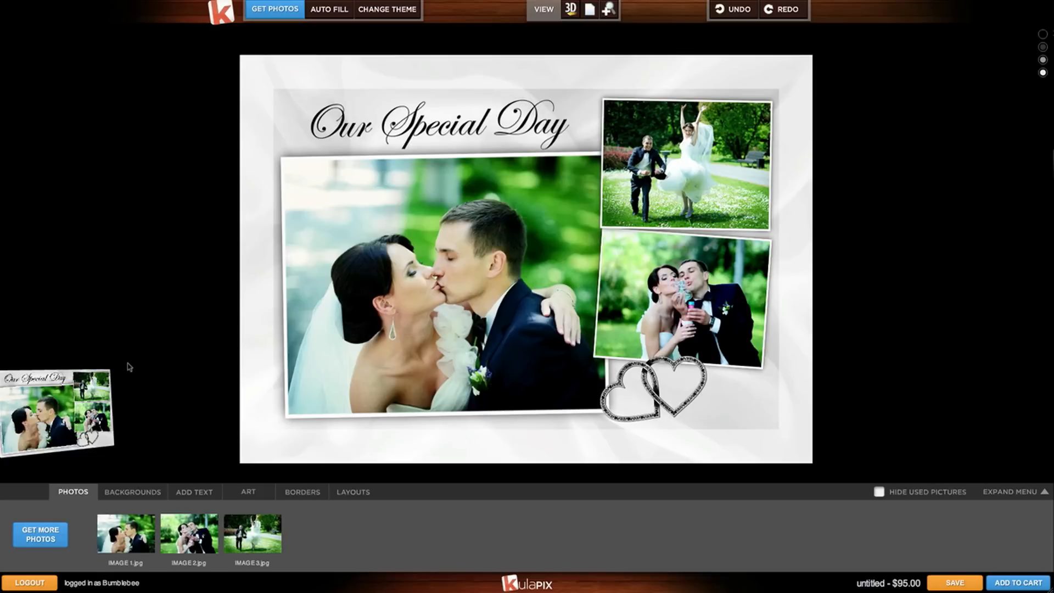
left_click(570, 9)
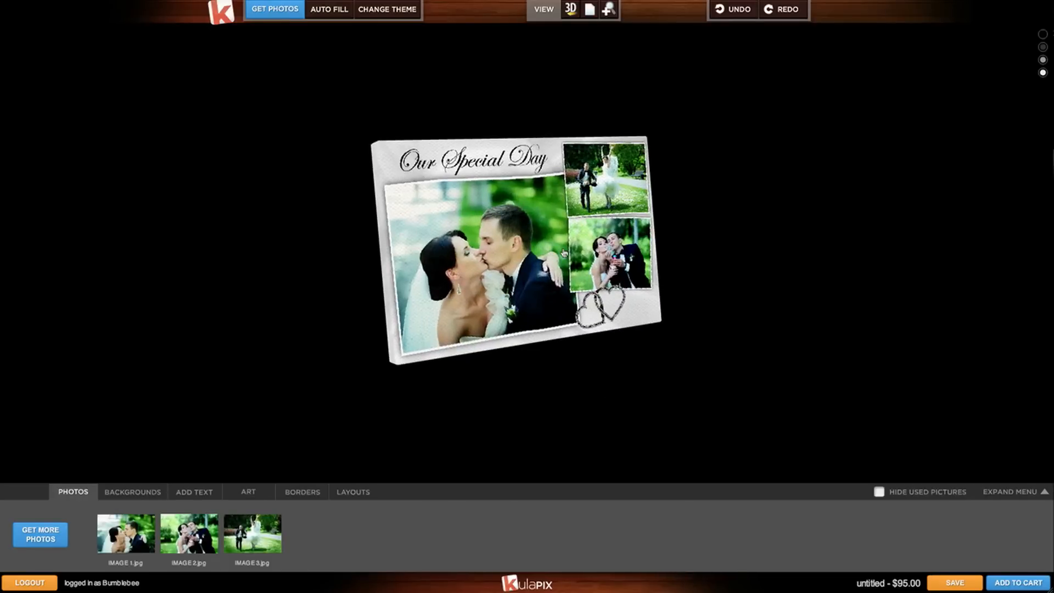
left_click(588, 10)
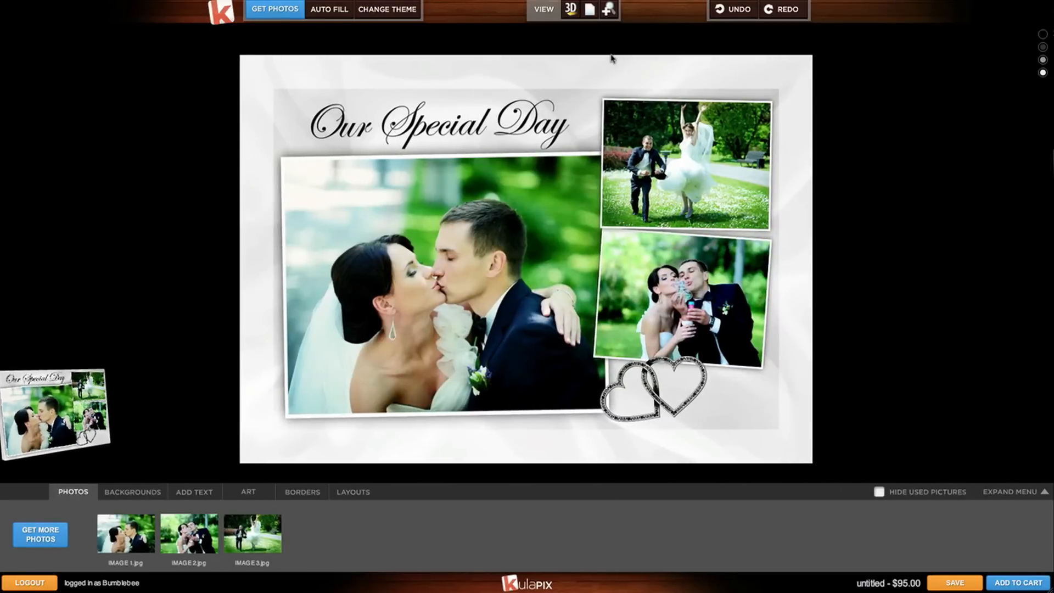
left_click(570, 9)
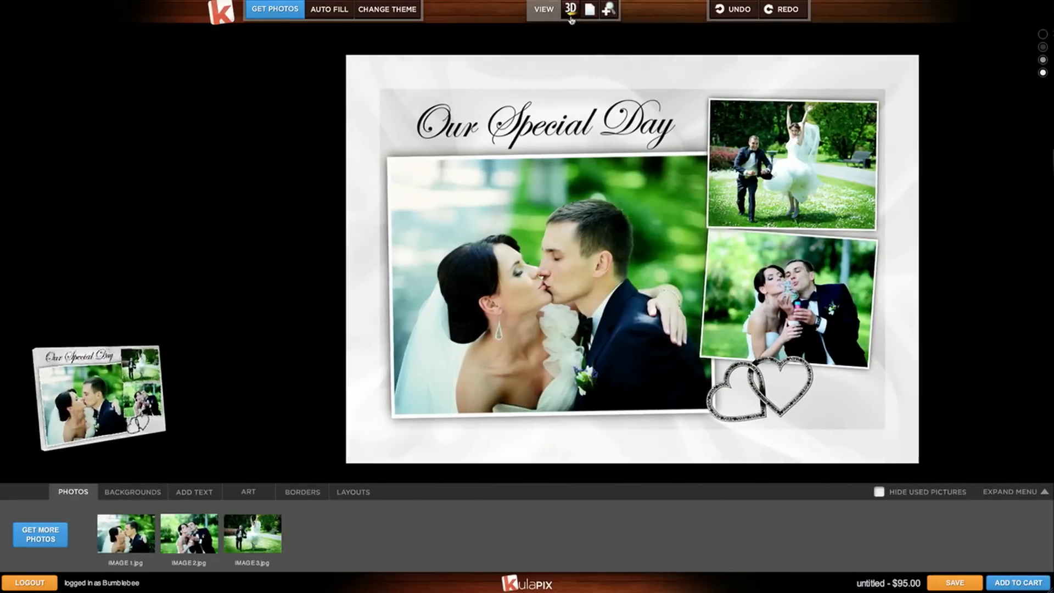
left_click(590, 10)
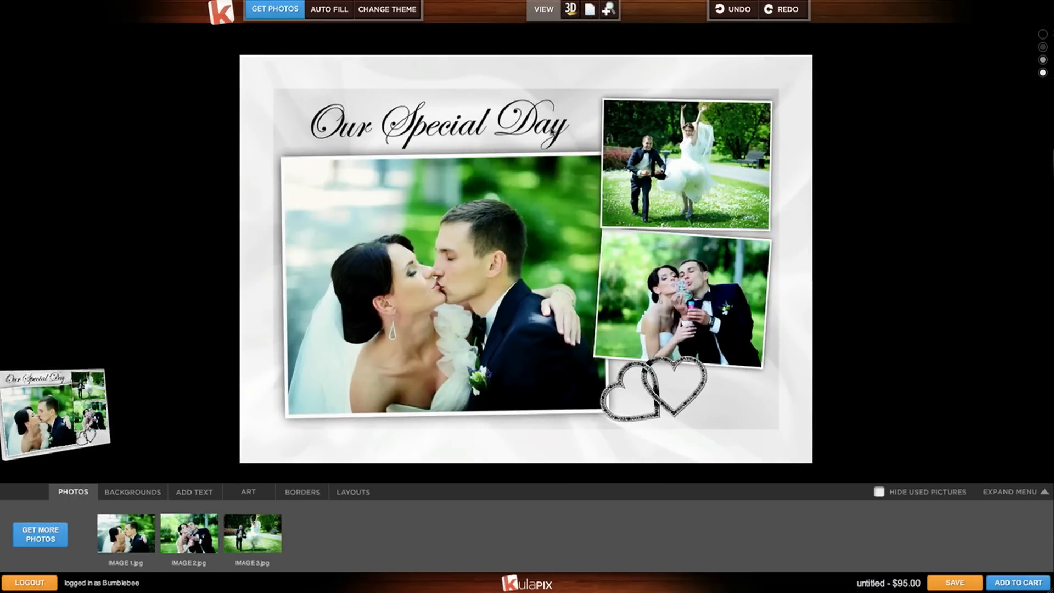
Apply a different three-photo layout and select the large running-couple photo
left_click(353, 491)
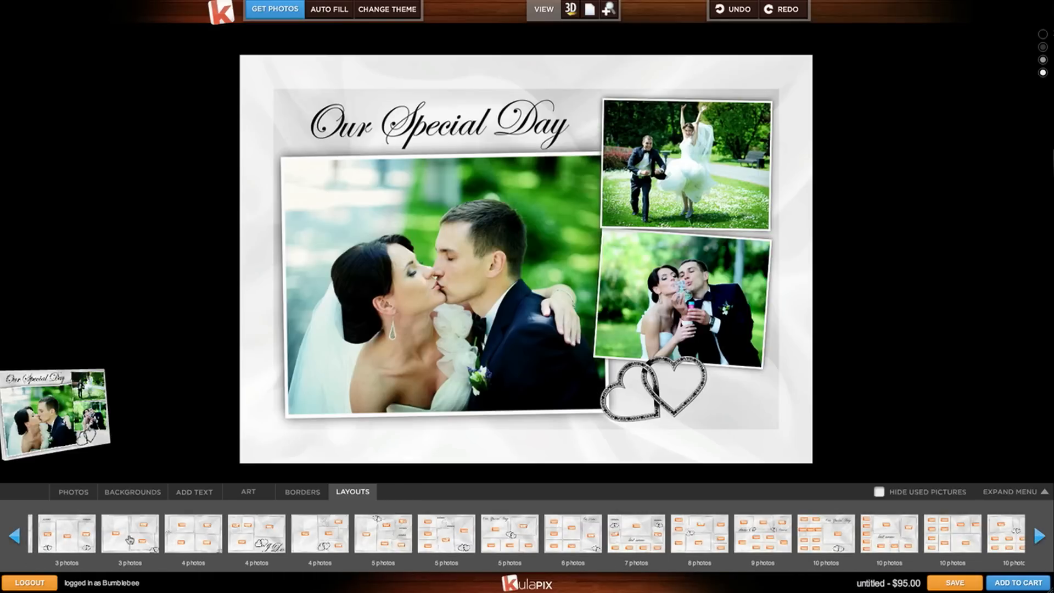
left_click(129, 533)
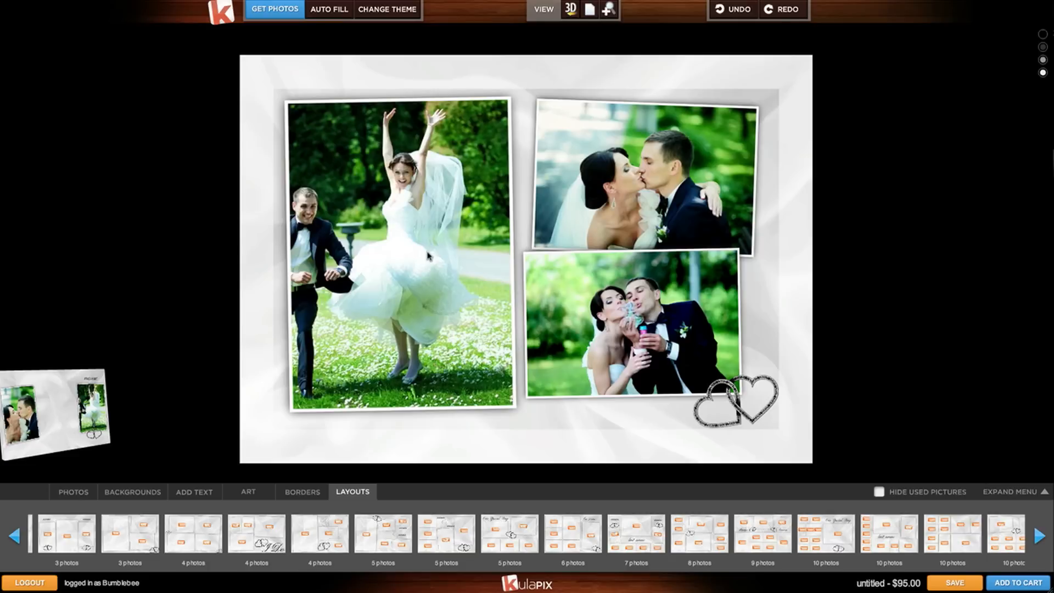
left_click(401, 255)
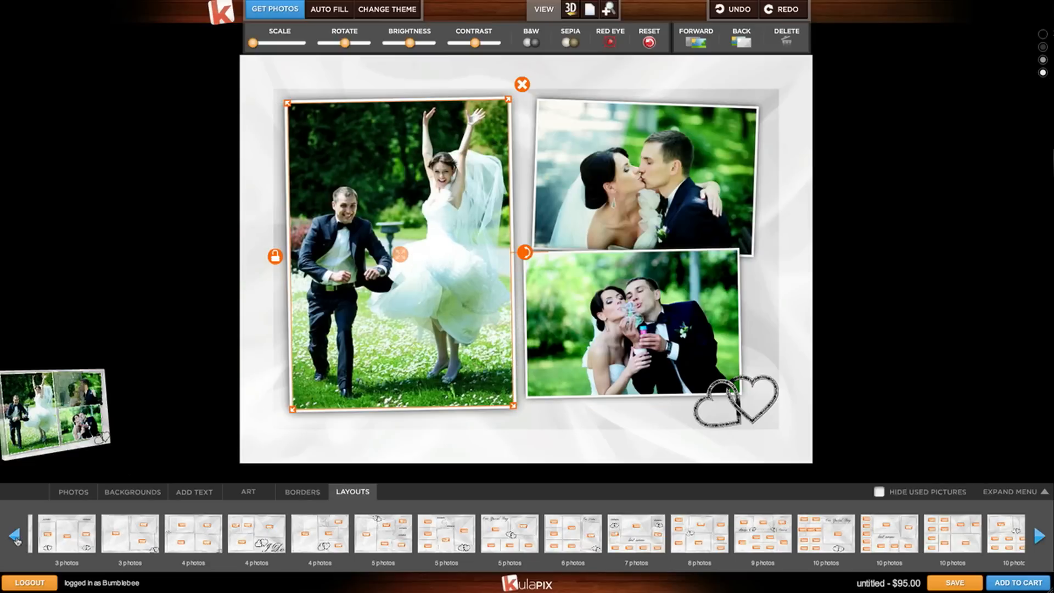
Switch to a one-photo torn-edge layout and drag the running-couple photo into it
left_click(15, 536)
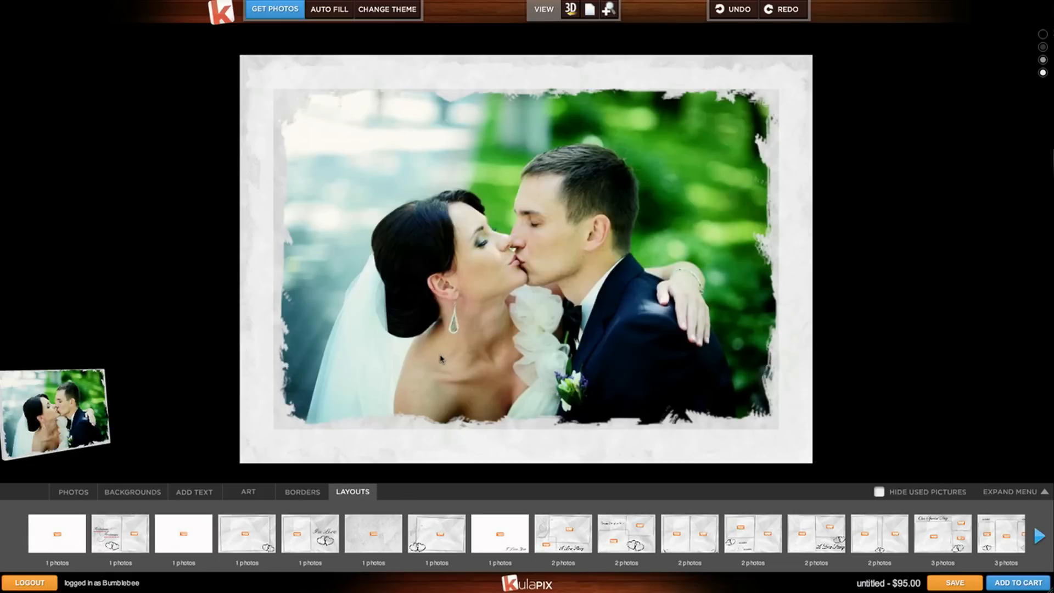
mouse_move(94, 482)
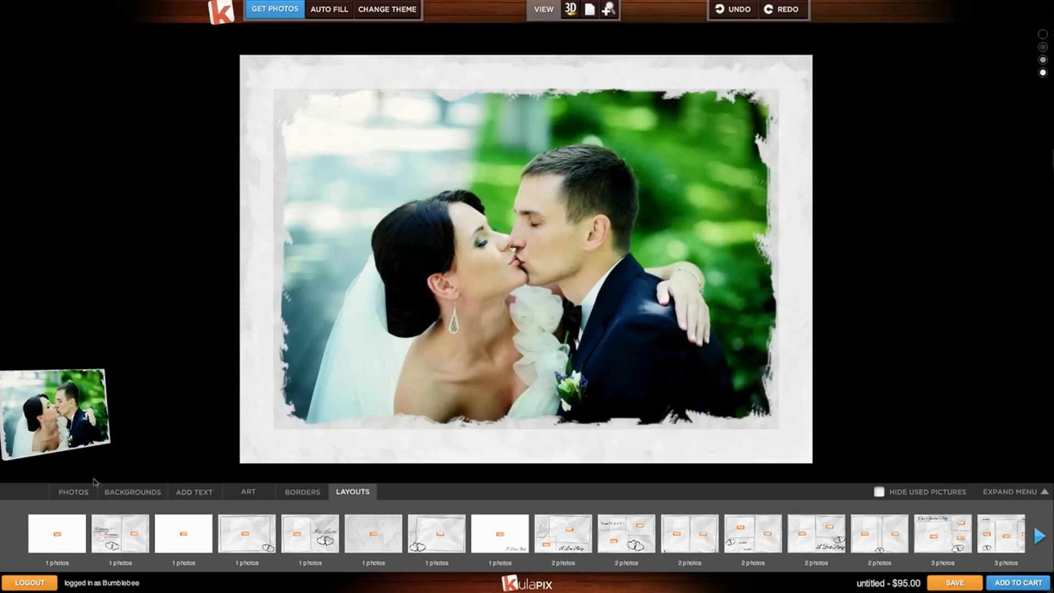
left_click(72, 491)
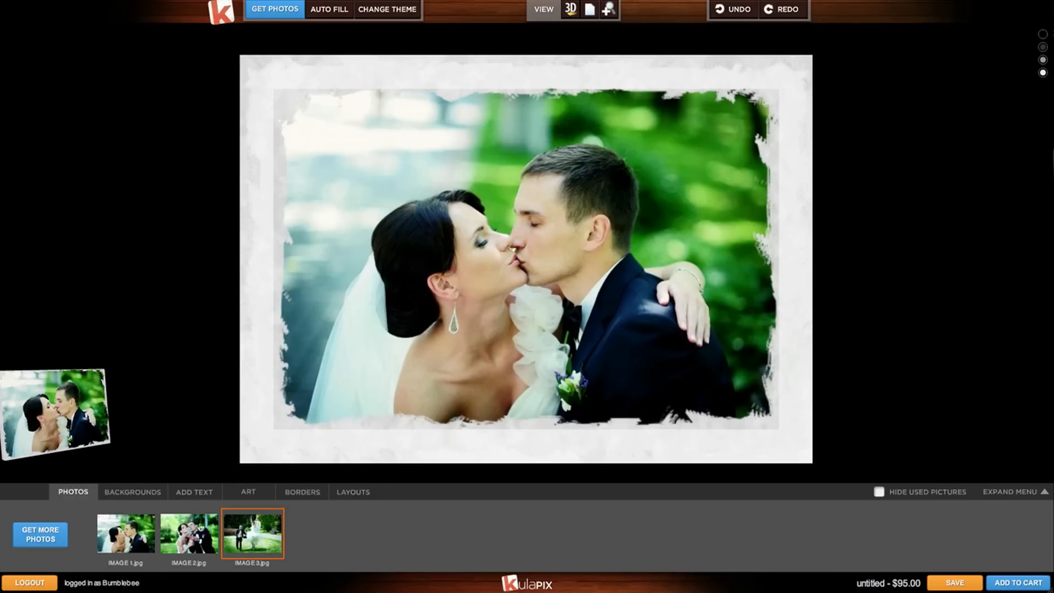
left_click_drag(251, 533, 487, 212)
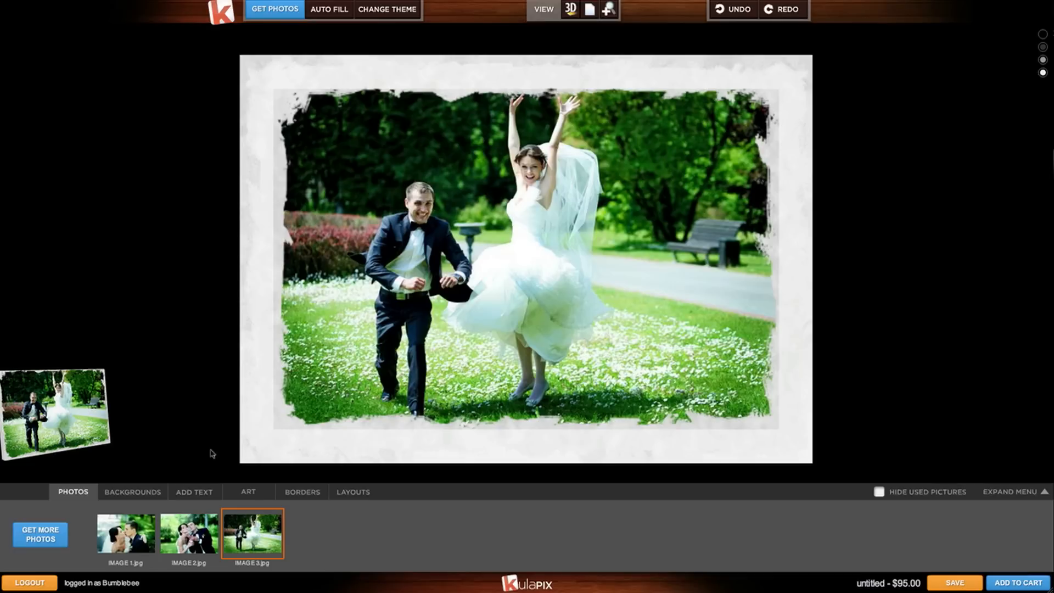
Add an 'I Love You' text box and set it in Pinyon Script after trying several fonts
left_click(194, 492)
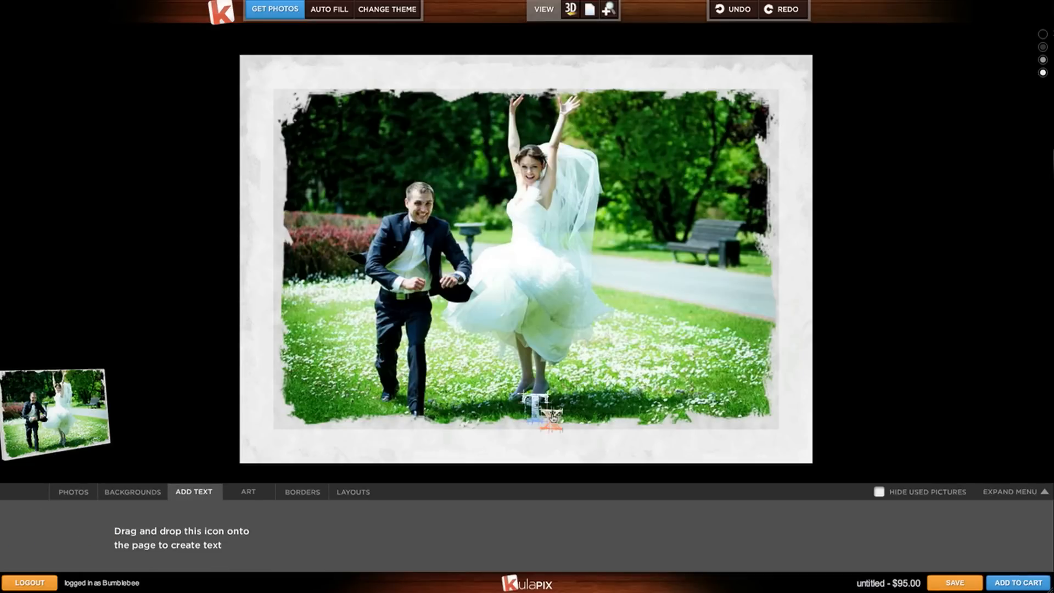
left_click_drag(553, 407, 646, 353)
type("I Love You")
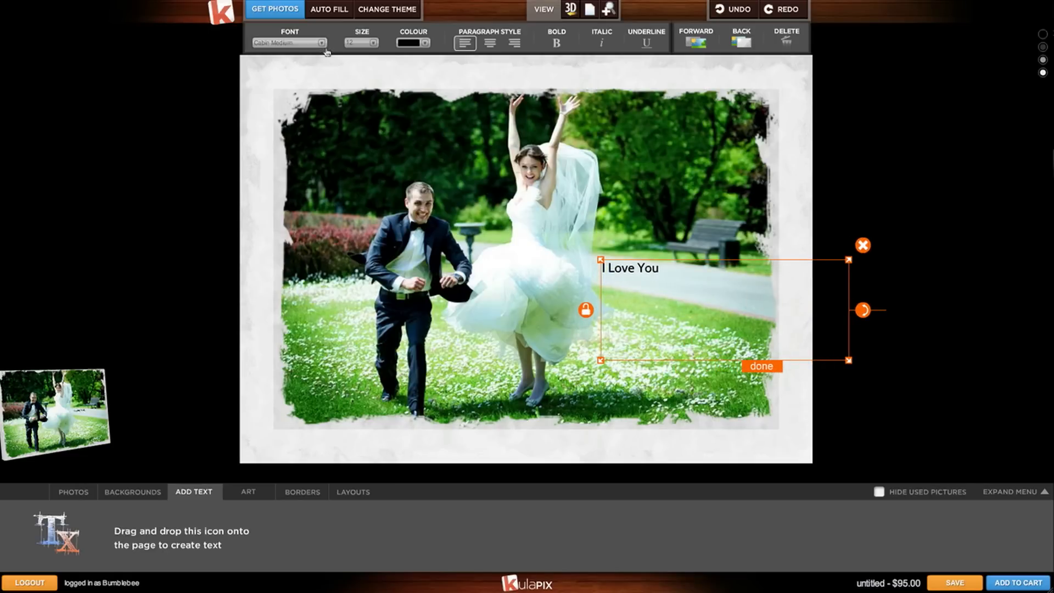
left_click(290, 41)
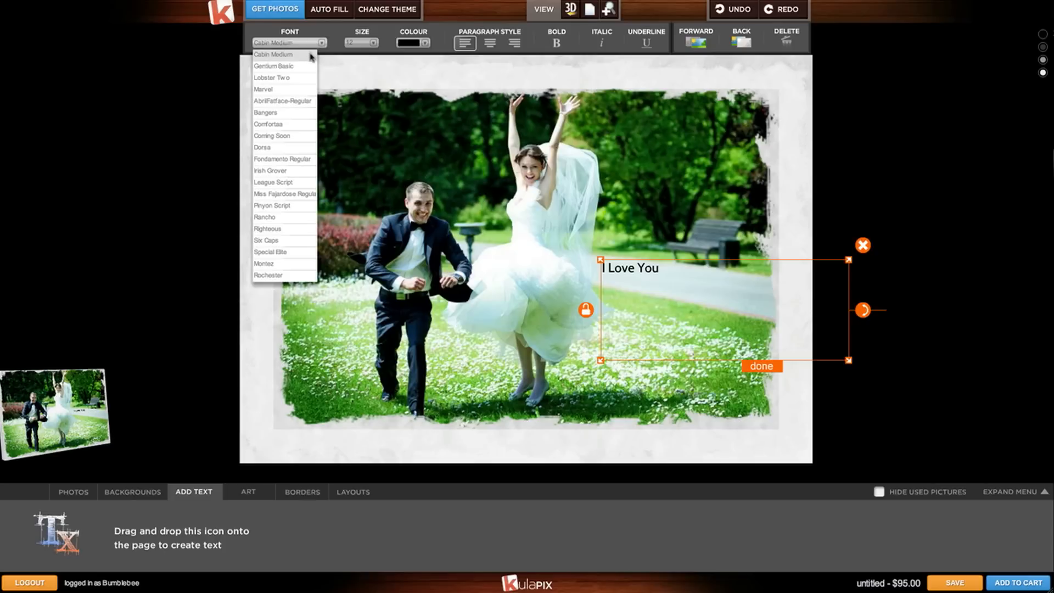
left_click(263, 89)
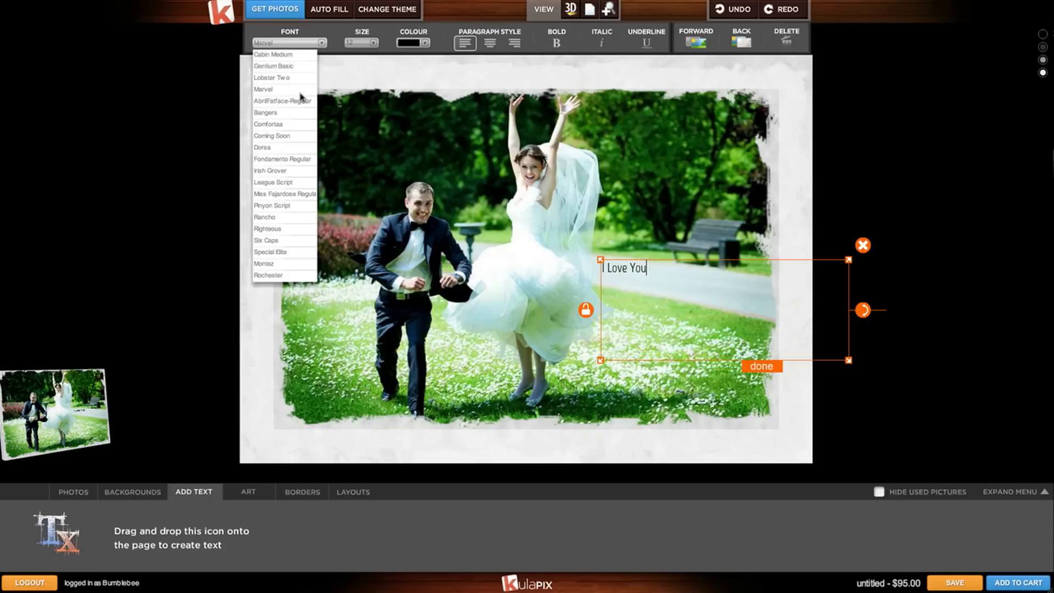
left_click(263, 147)
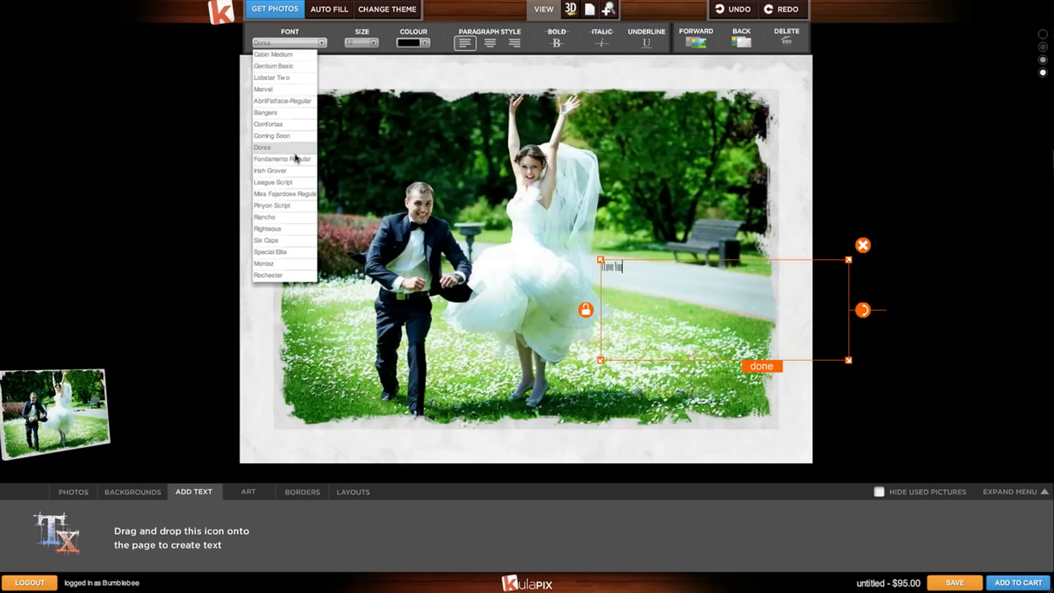
left_click(264, 217)
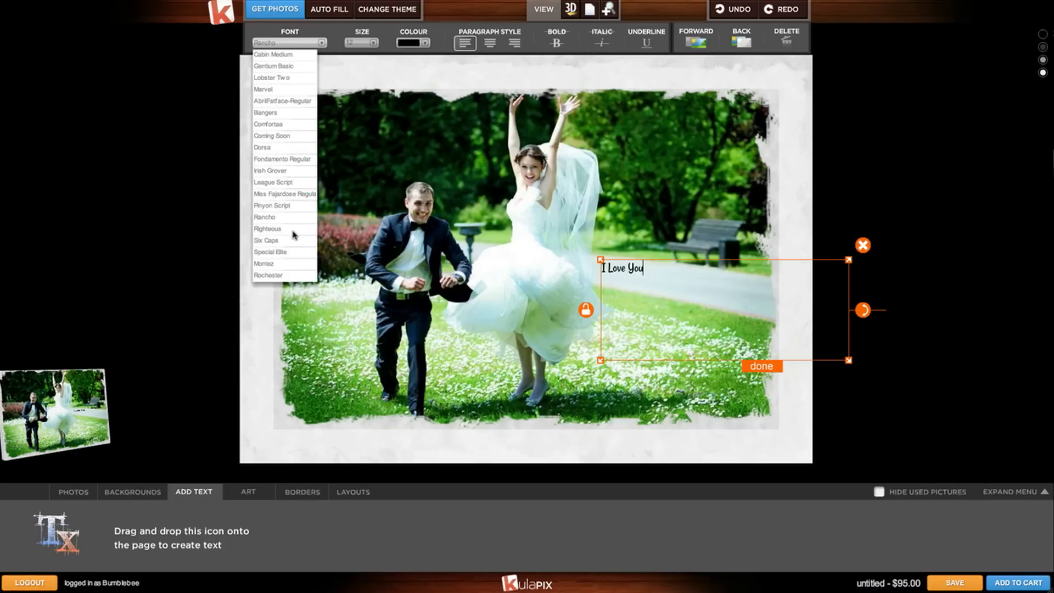
left_click(264, 263)
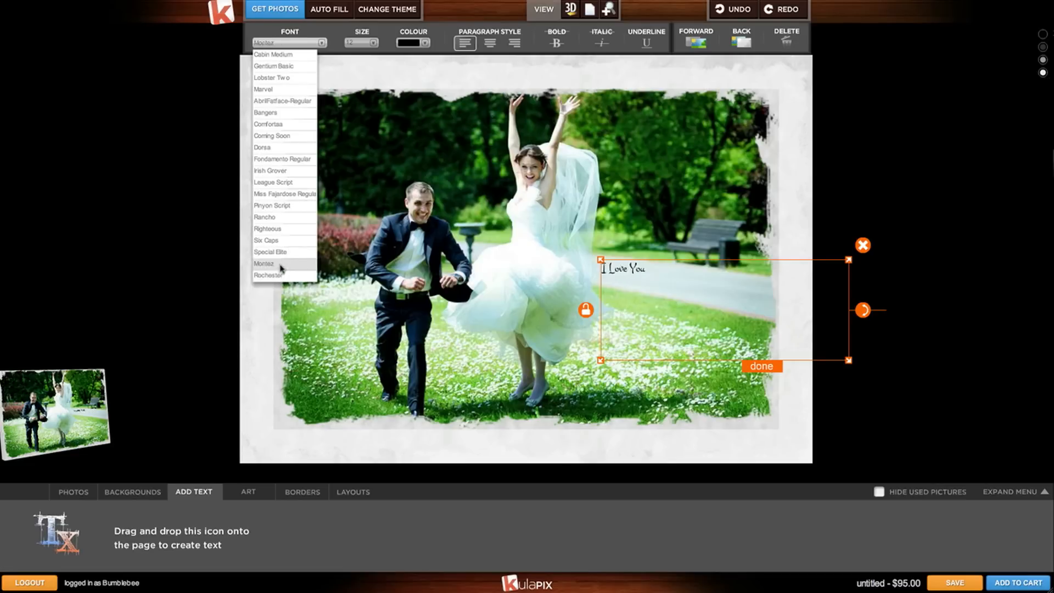
left_click(273, 206)
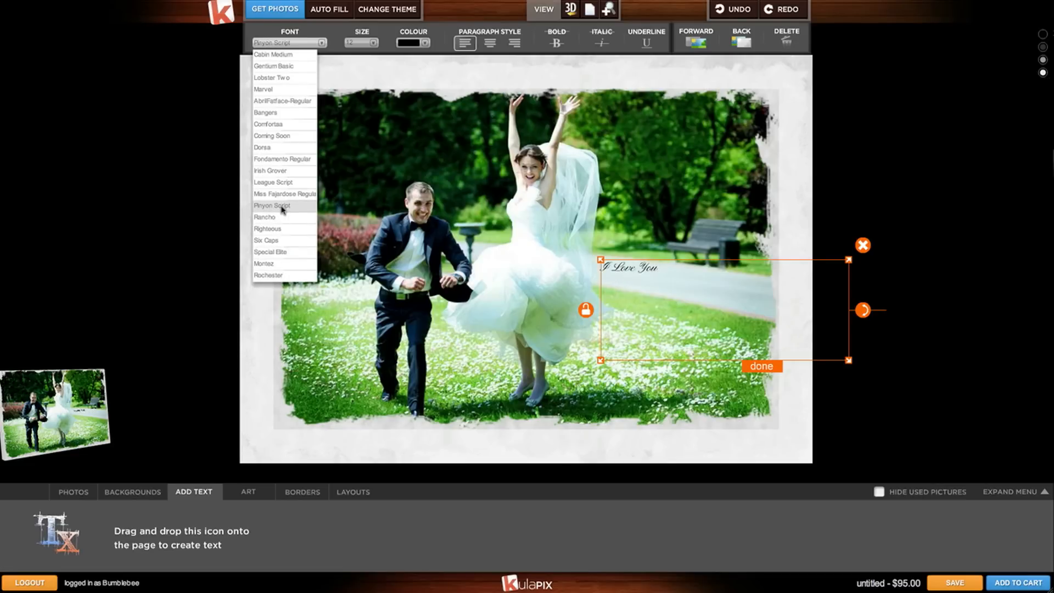
left_click(273, 206)
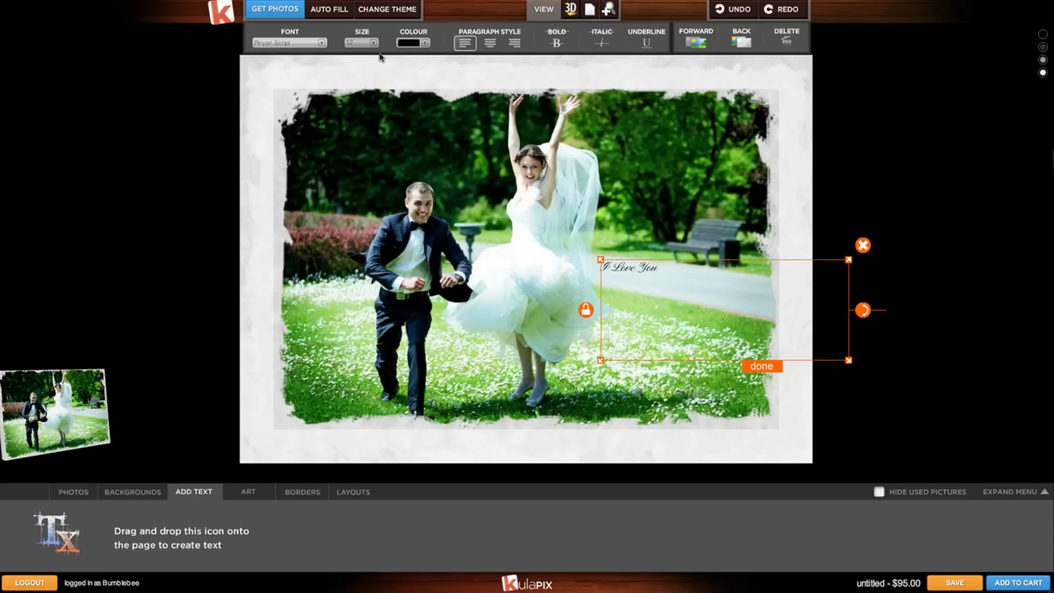
Enlarge the 'I Love You' text to a much bigger size
left_click(375, 42)
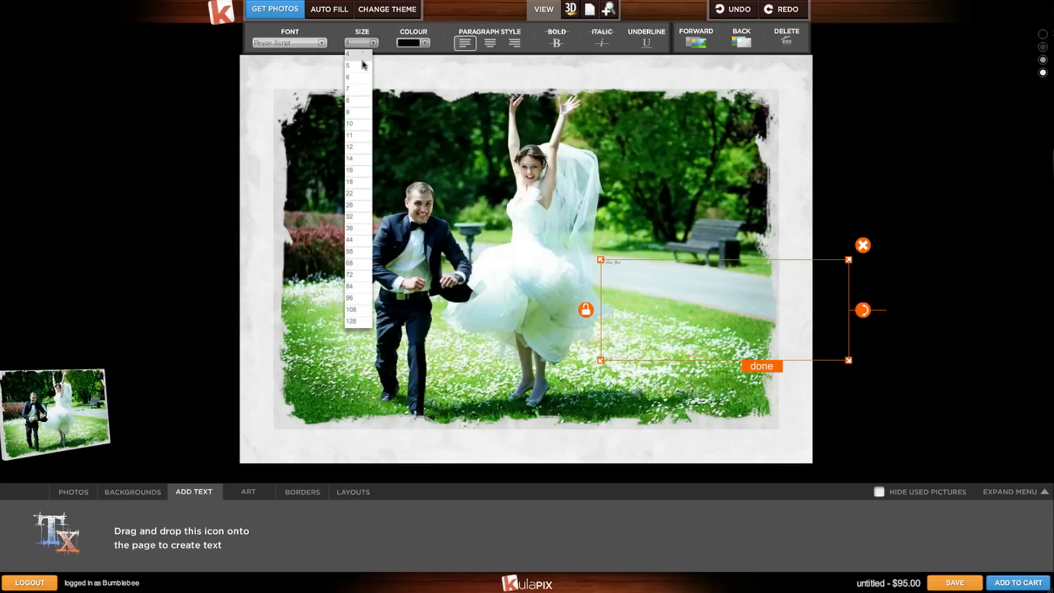
left_click(350, 216)
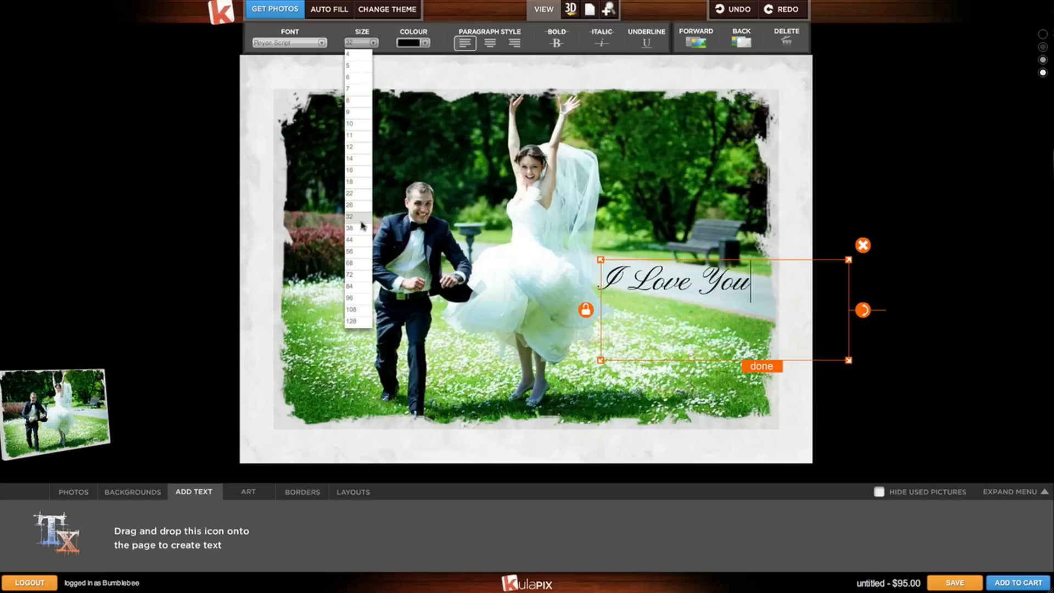
left_click(350, 228)
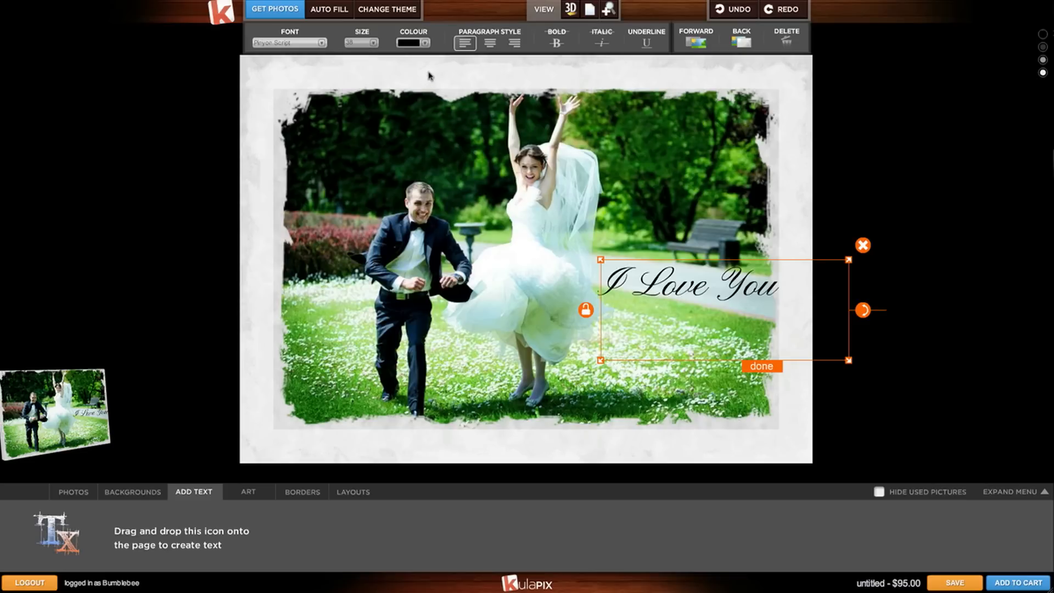
Change the 'I Love You' text colour to white after briefly trying yellow
left_click(425, 42)
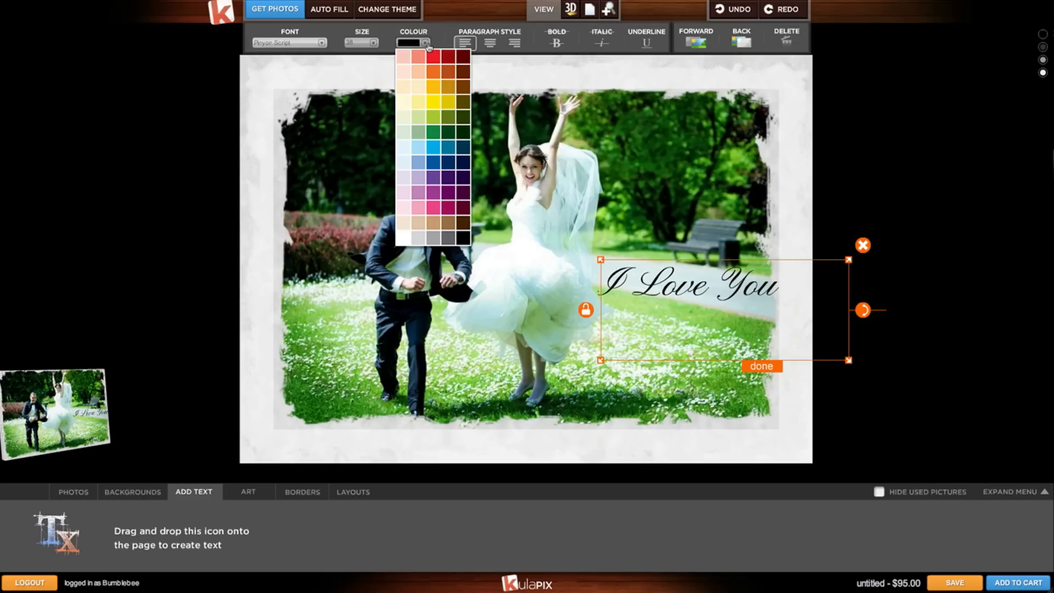
left_click(416, 92)
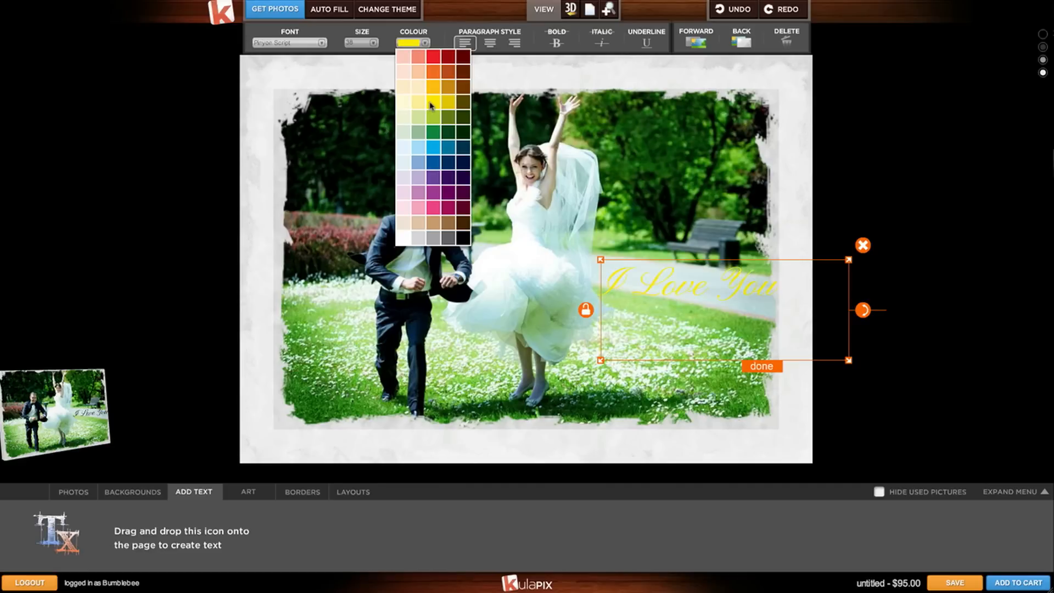
left_click(408, 195)
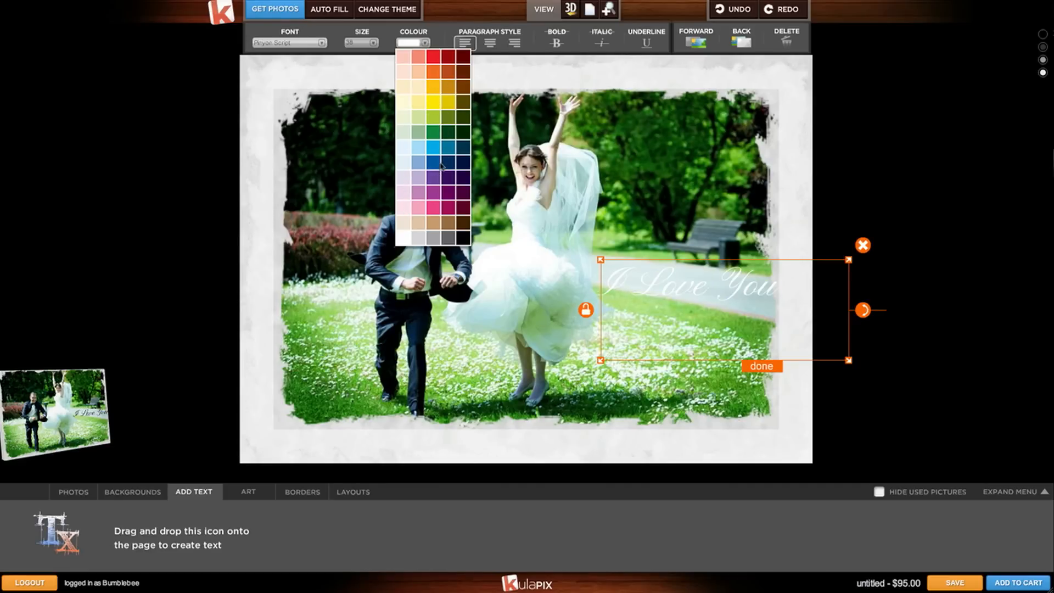
mouse_move(443, 167)
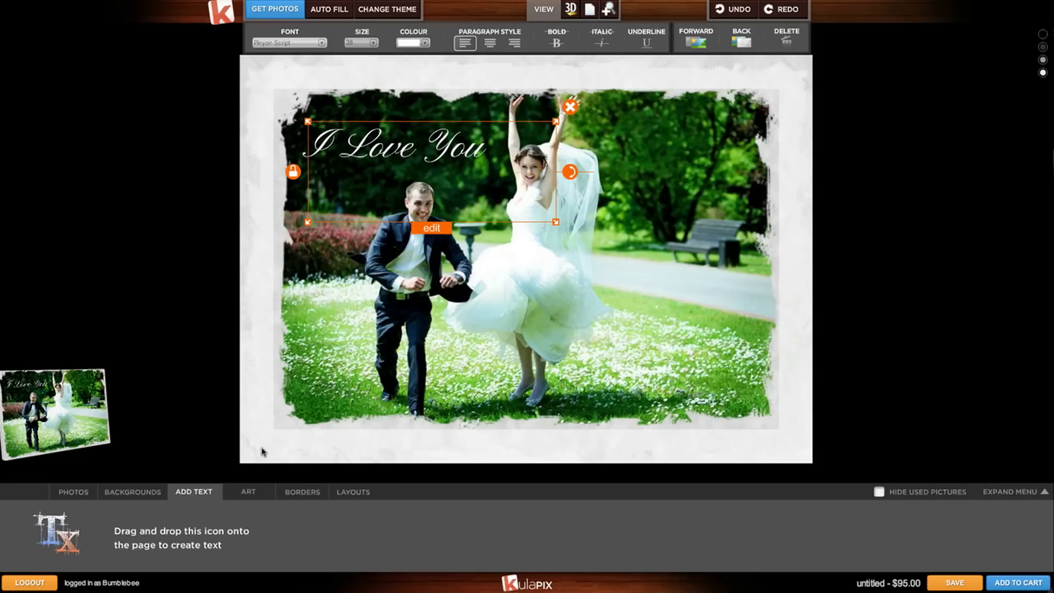
Add the white tulip clip art, tilting and placing it in the lower right corner
left_click(247, 491)
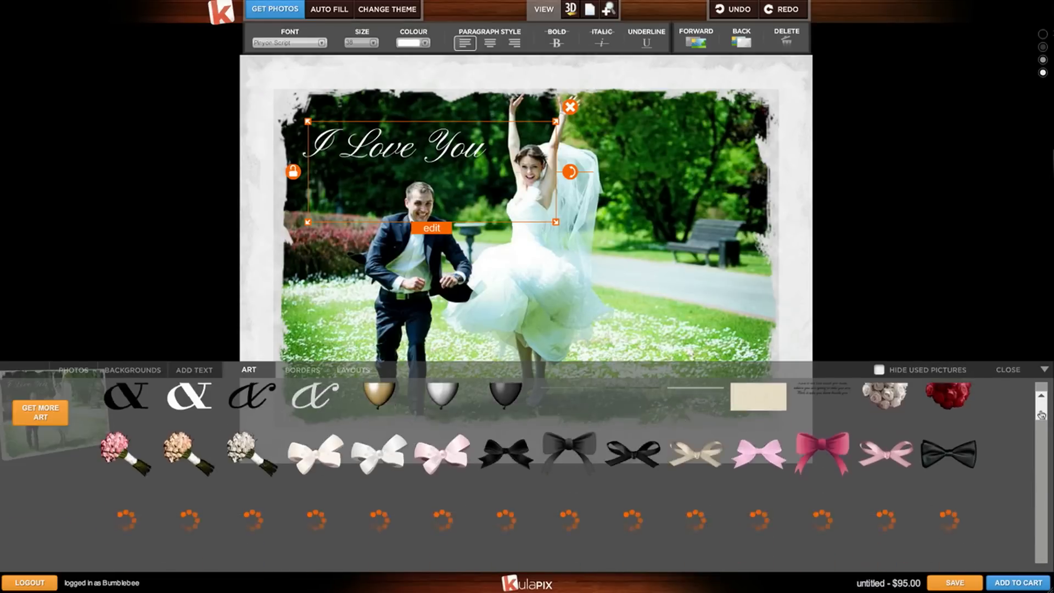
scroll("down", 3)
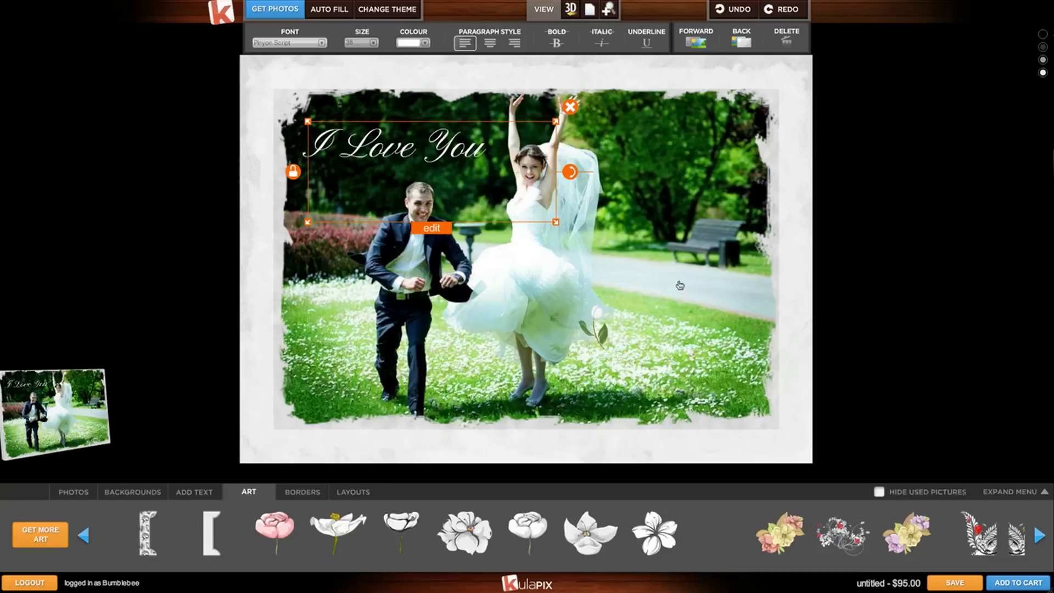
left_click(718, 534)
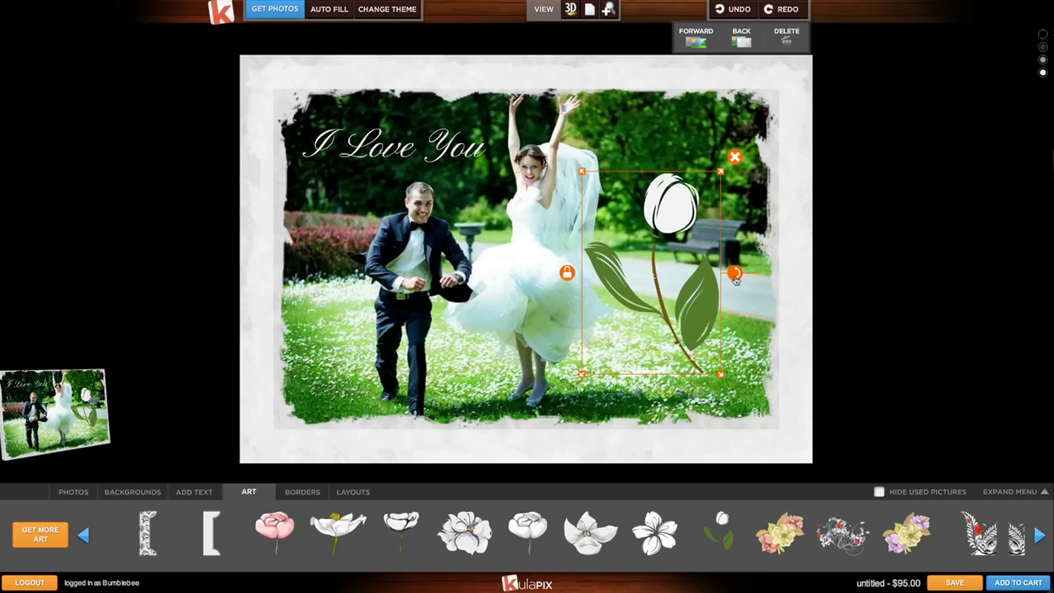
left_click_drag(735, 273, 736, 257)
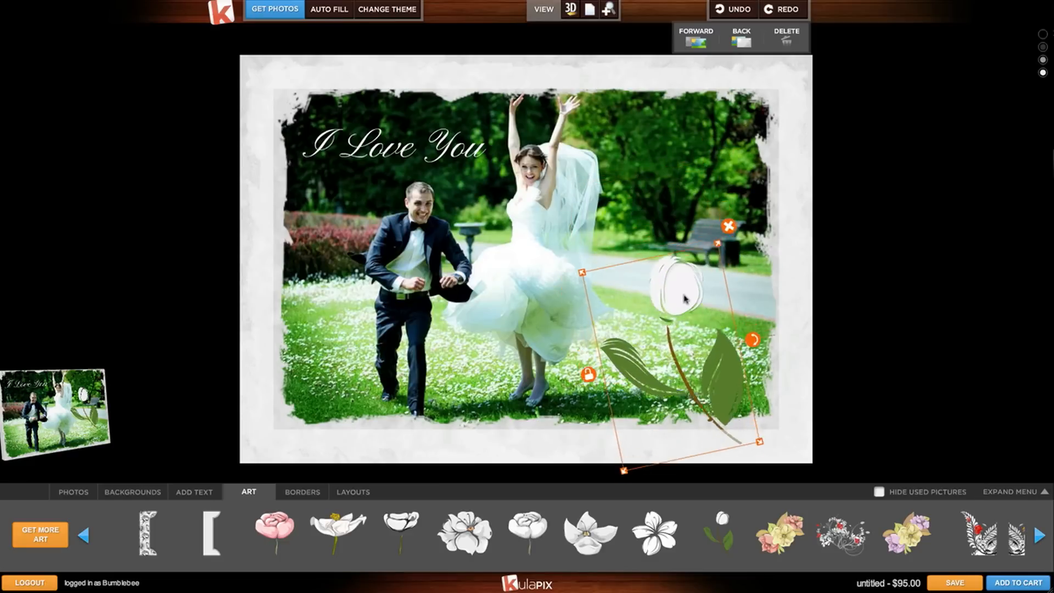
left_click_drag(686, 289, 679, 263)
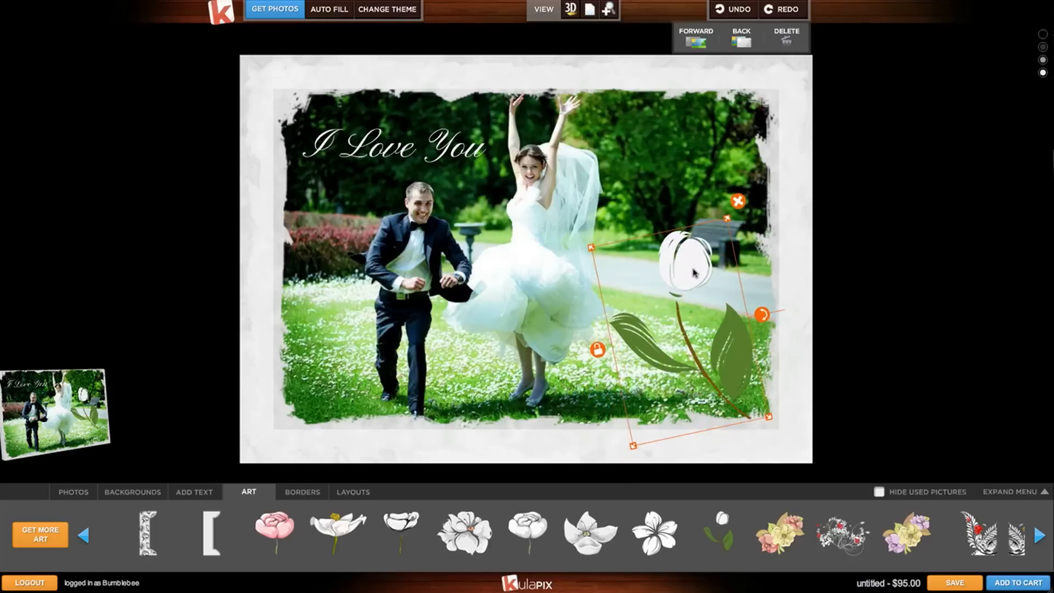
left_click_drag(693, 266, 689, 306)
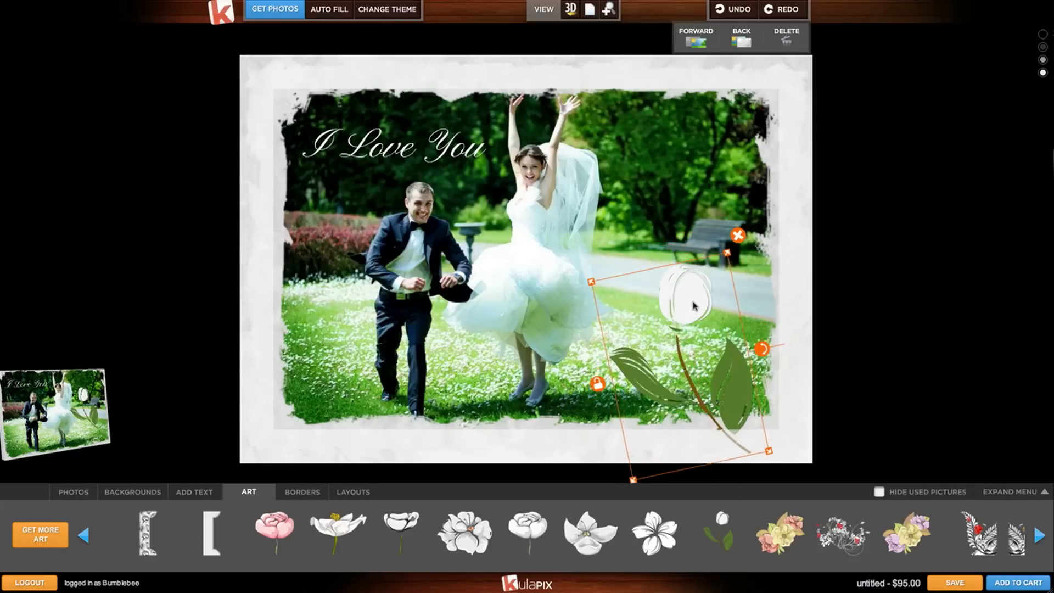
left_click_drag(686, 303, 679, 300)
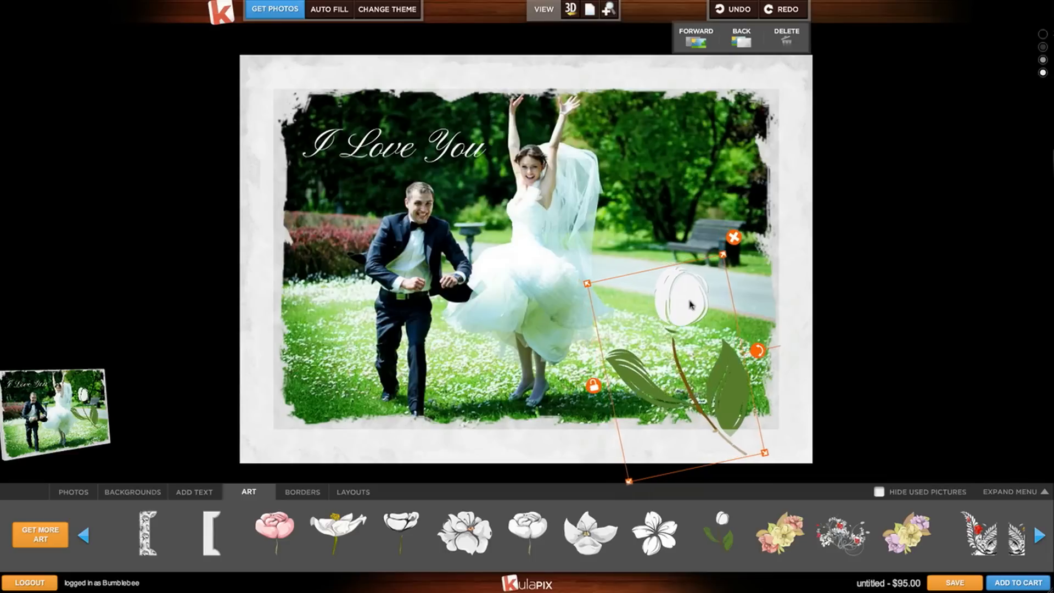
left_click(866, 330)
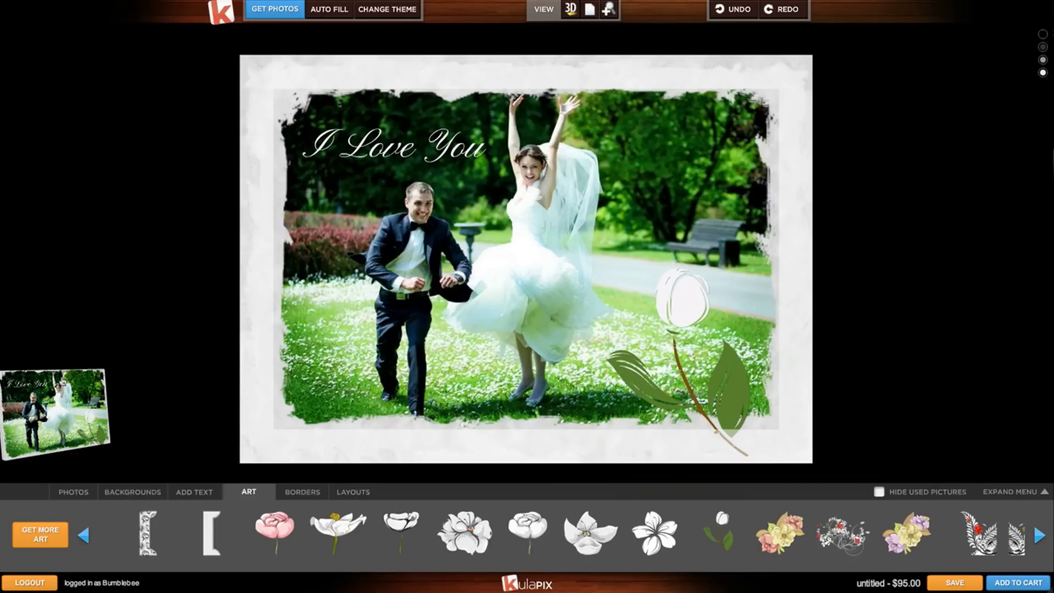
Preview the whole canvas with photo, caption and tulip in View mode
left_click(570, 10)
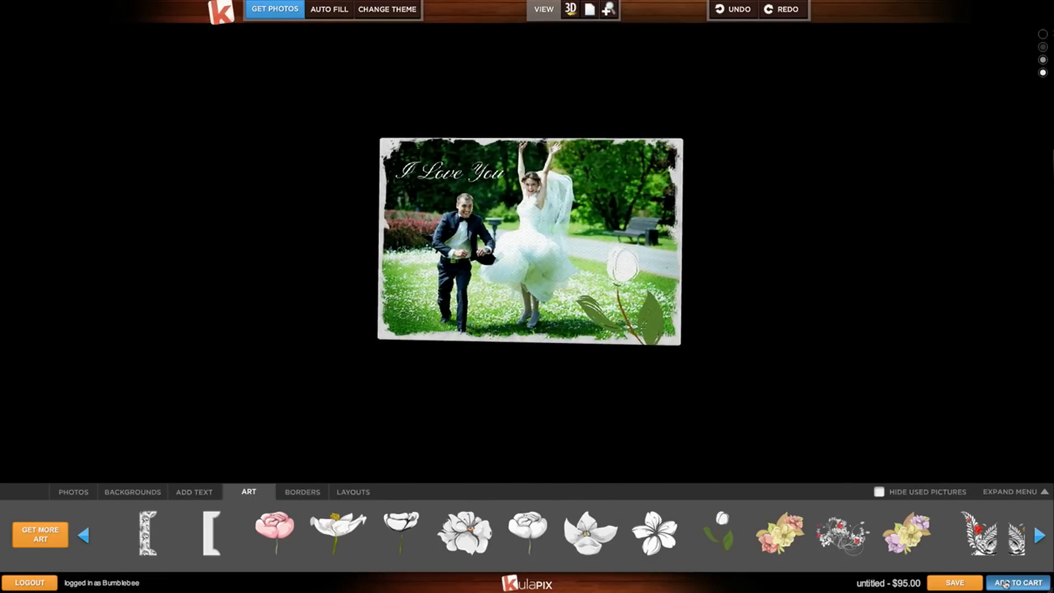
Save the canvas as a new project named 'Wedding'
left_click(954, 583)
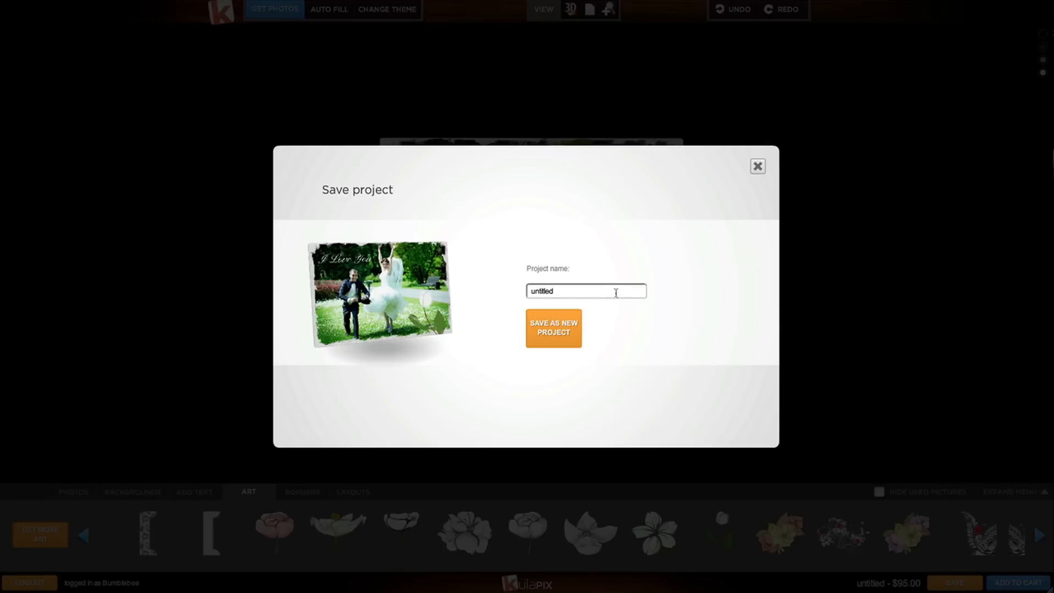
type("w")
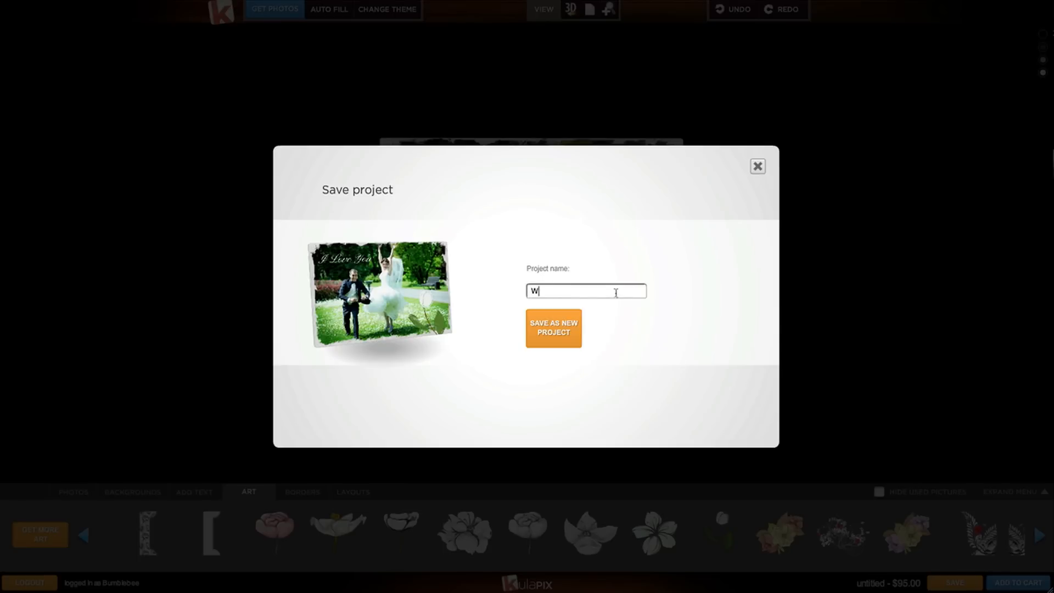
type("Wedding")
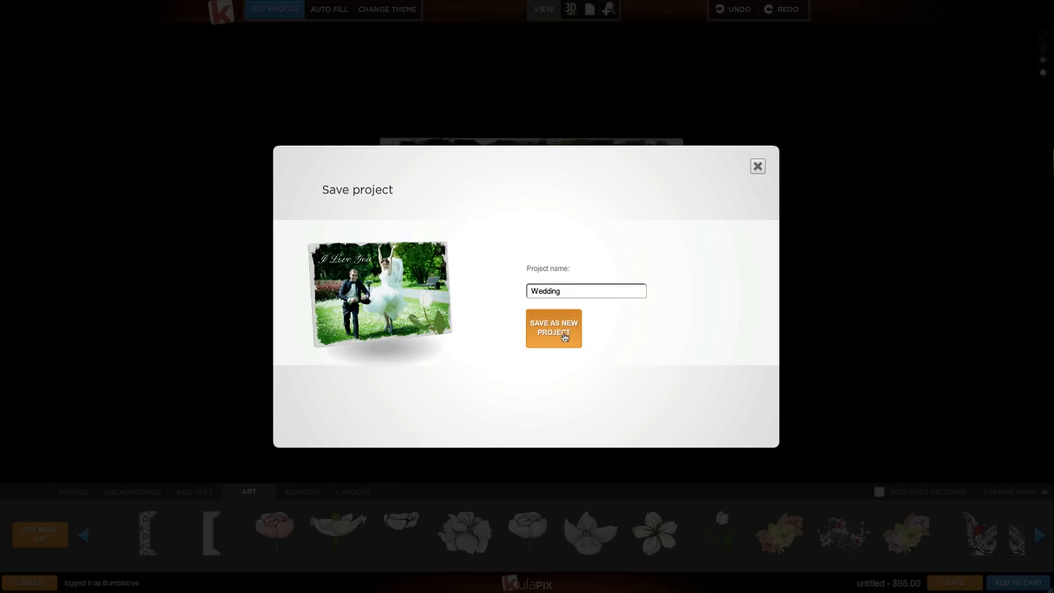
left_click(554, 328)
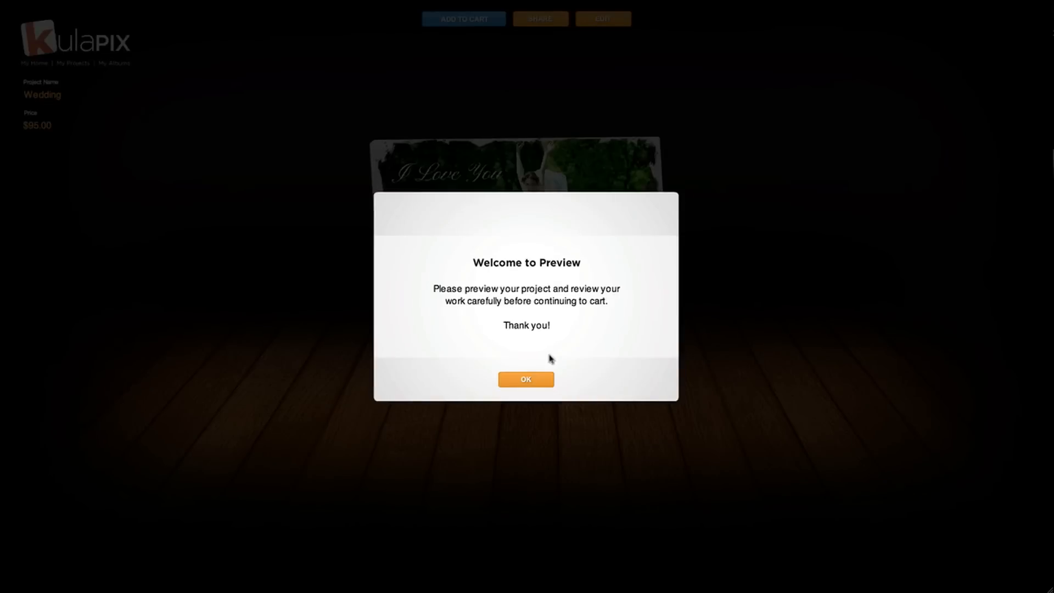
Dismiss the preview welcome notice, inspect the Wedding canvas, and add it to the cart
left_click(526, 380)
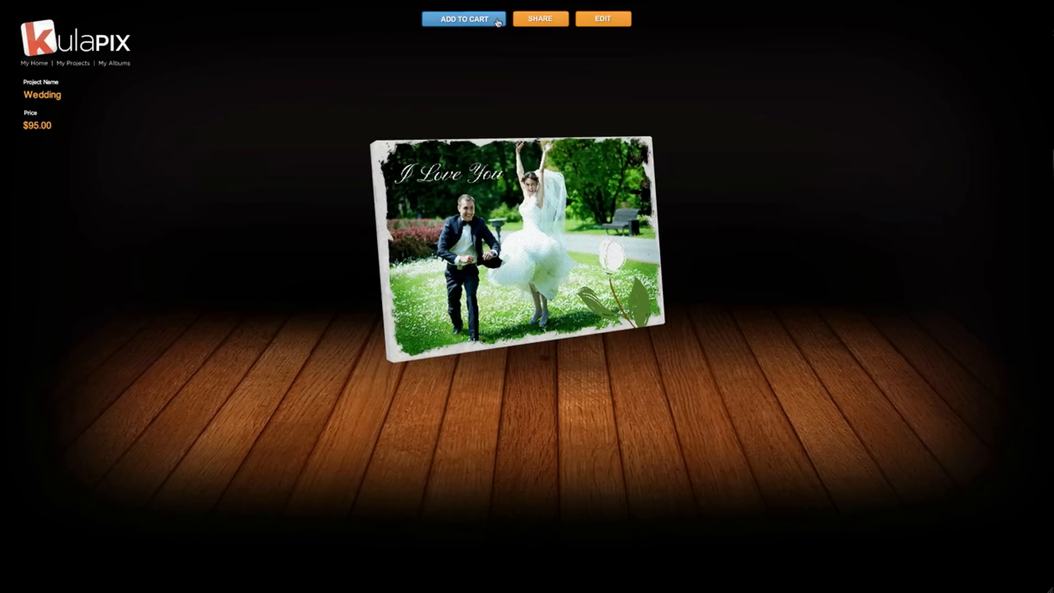
left_click(463, 18)
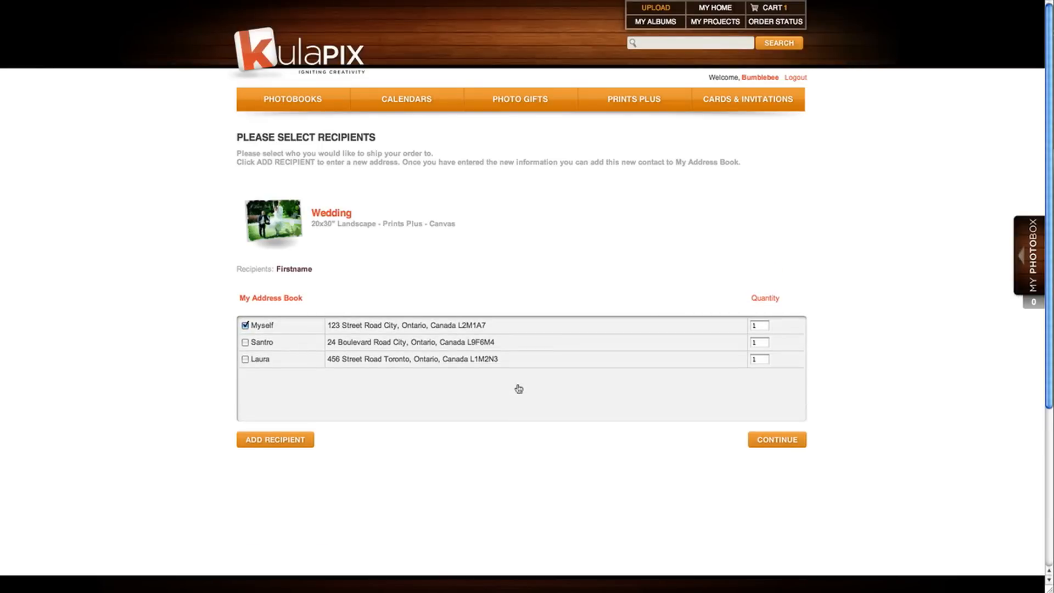
mouse_move(302, 252)
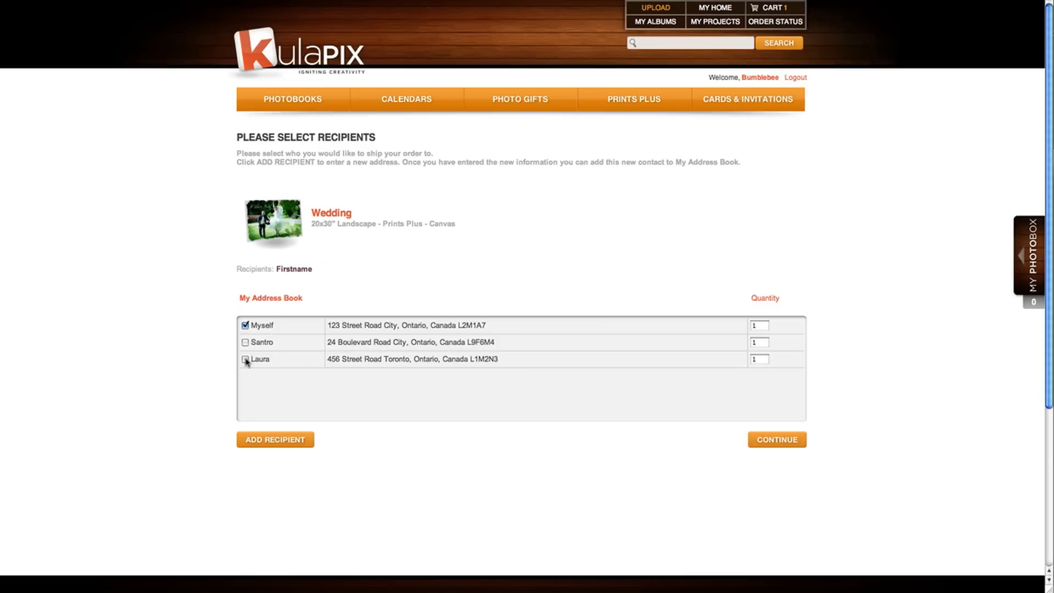
Skip adding a new address and continue with one copy shipped to Myself
left_click(275, 439)
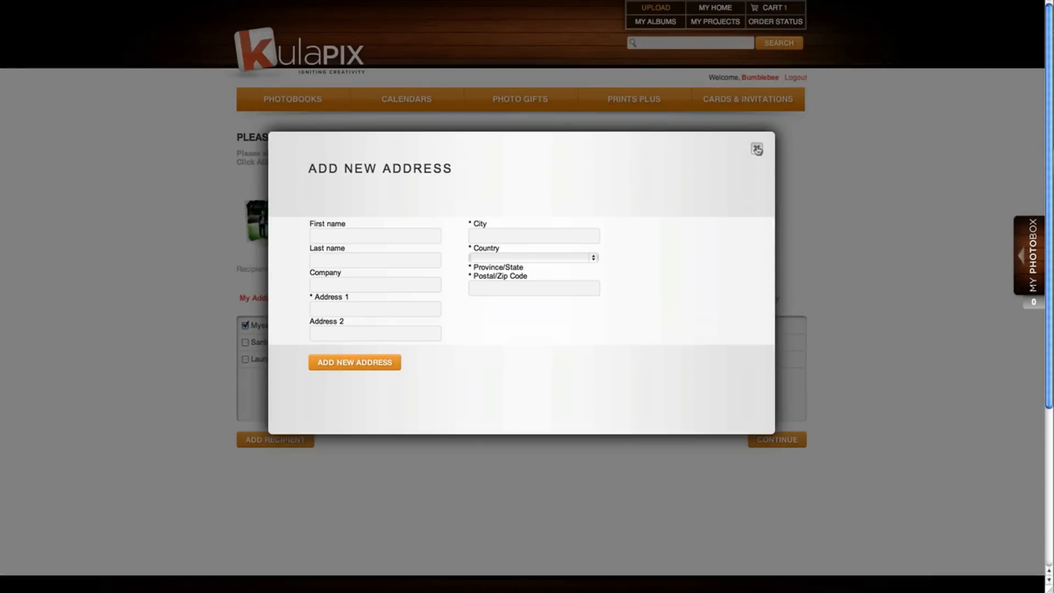
left_click(755, 149)
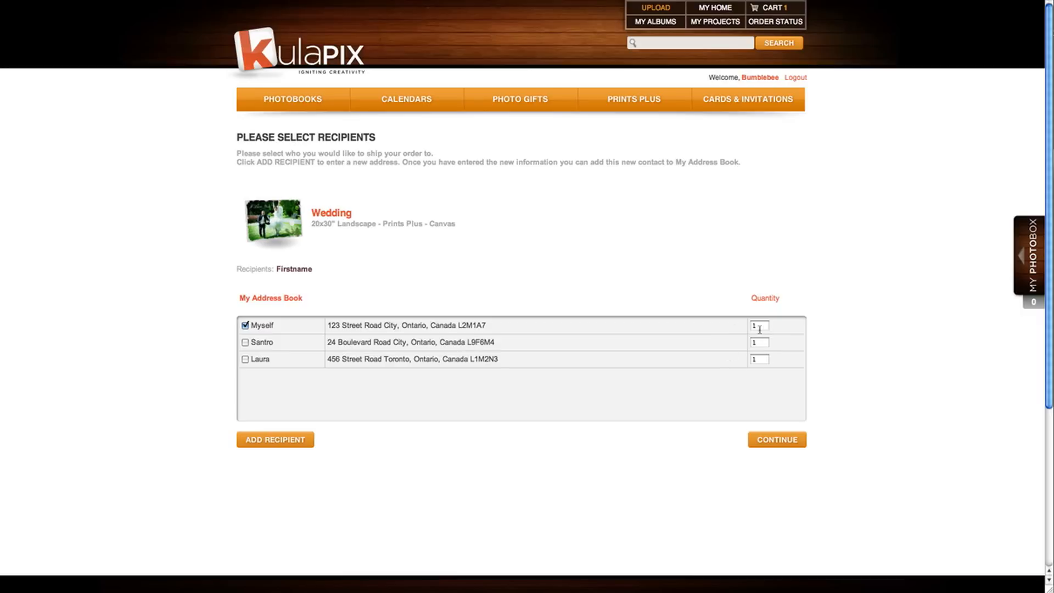
left_click(759, 326)
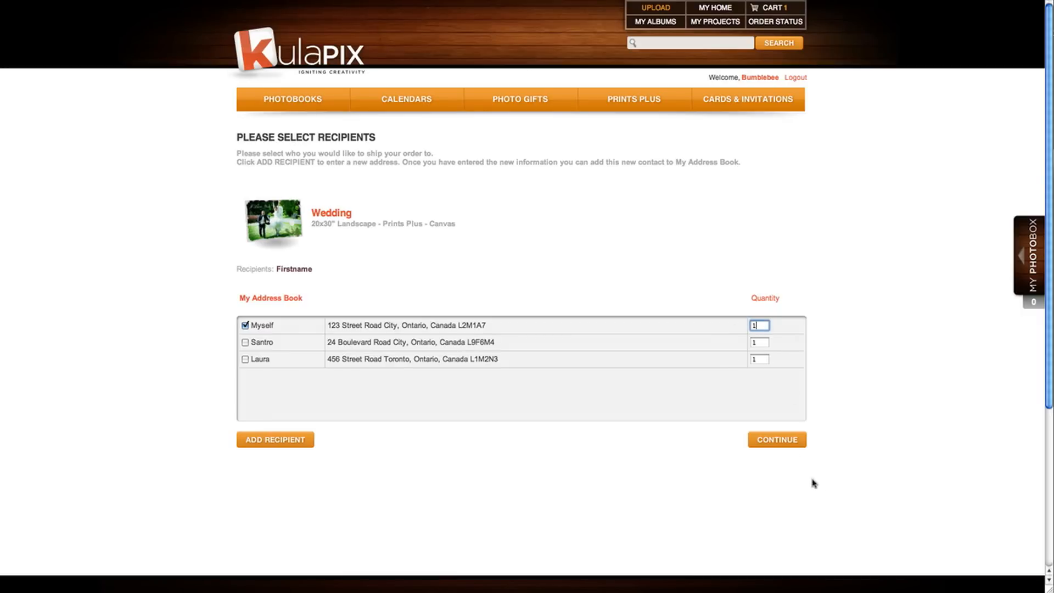
left_click(776, 440)
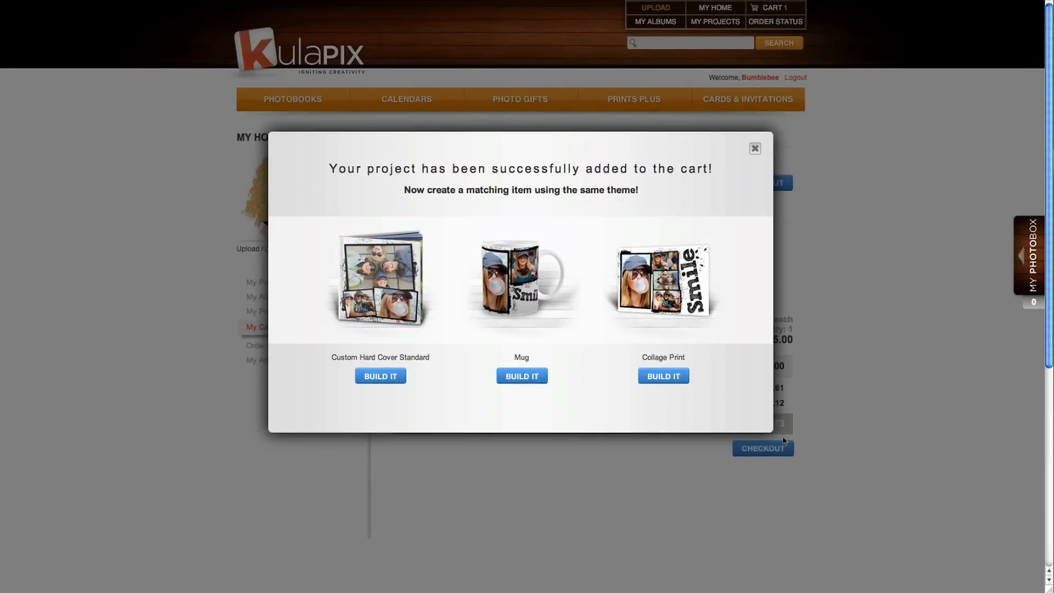
mouse_move(522, 375)
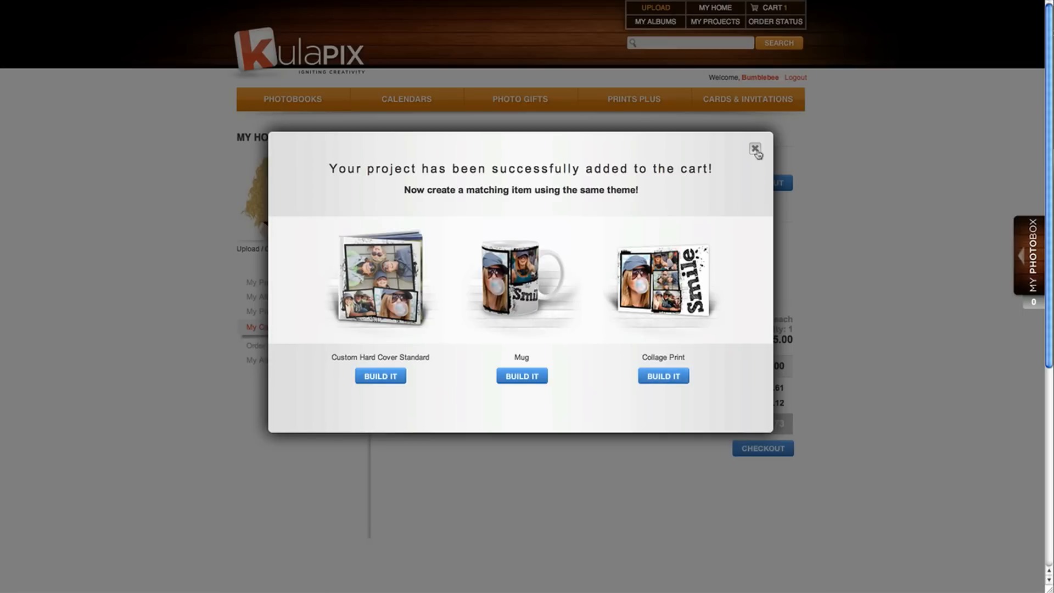
Close the matching mug and collage suggestion popup
left_click(755, 149)
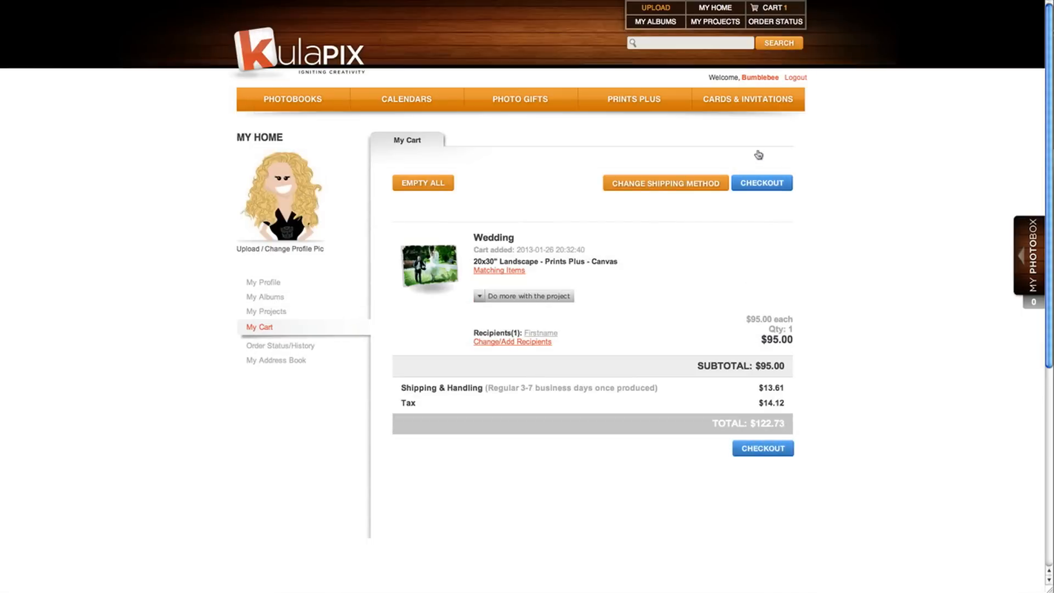
mouse_move(758, 154)
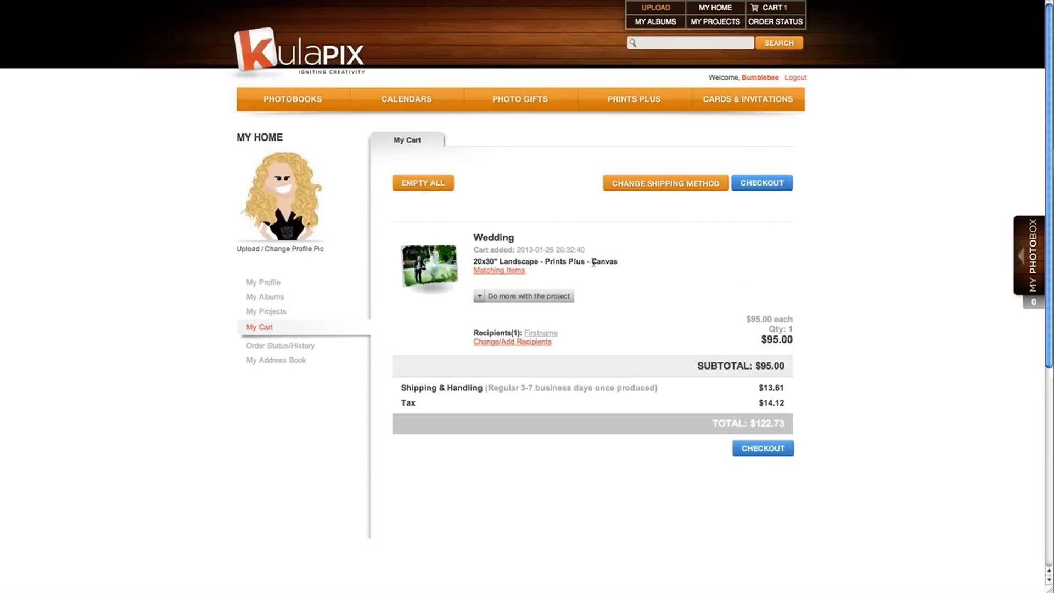
Open the Wedding project's 'Do more' options and proceed to checkout
left_click(524, 296)
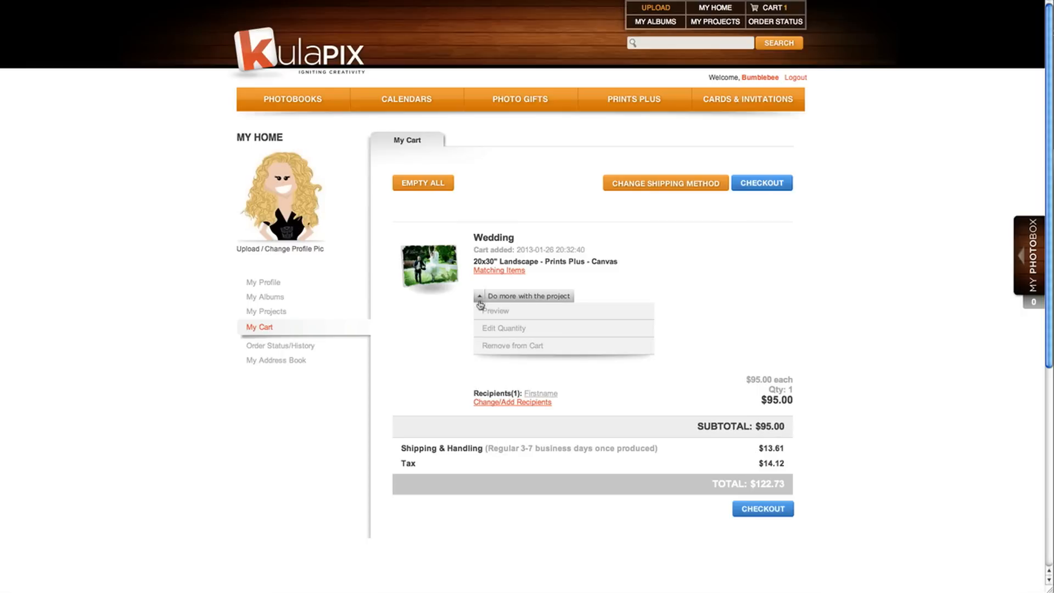
mouse_move(503, 329)
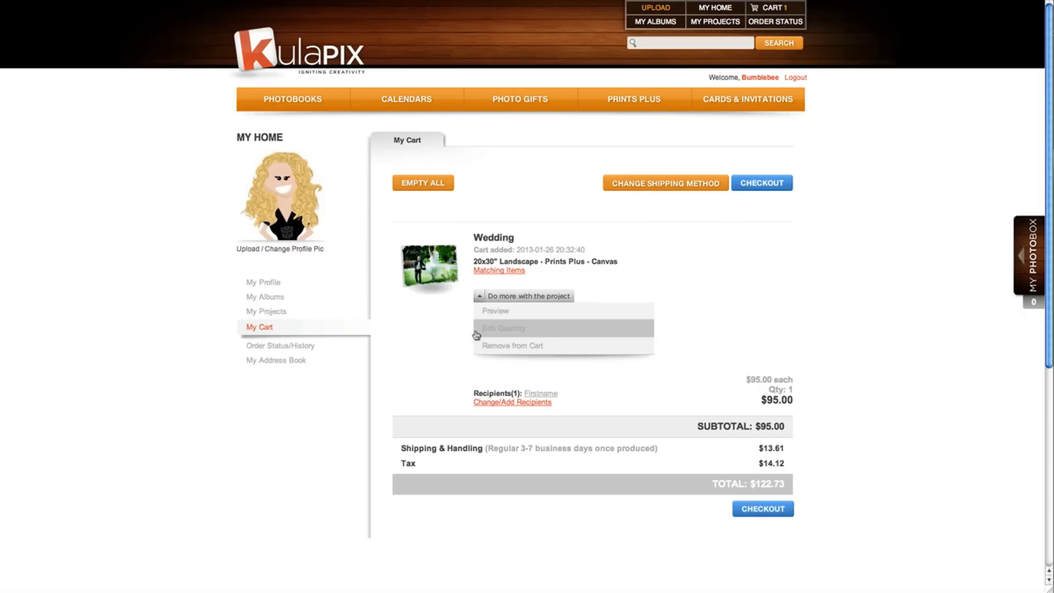
mouse_move(460, 397)
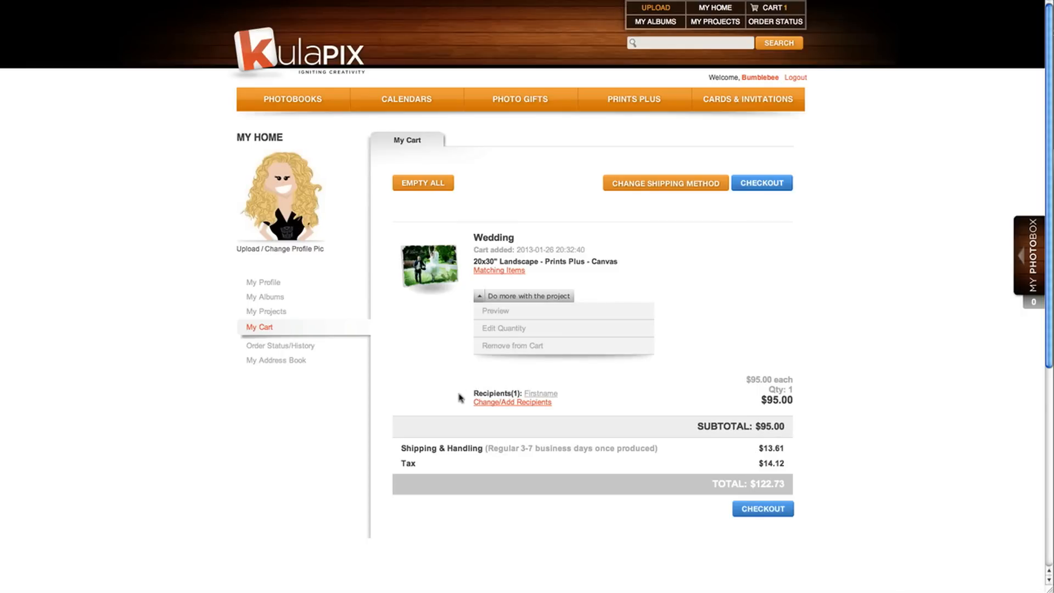
mouse_move(758, 222)
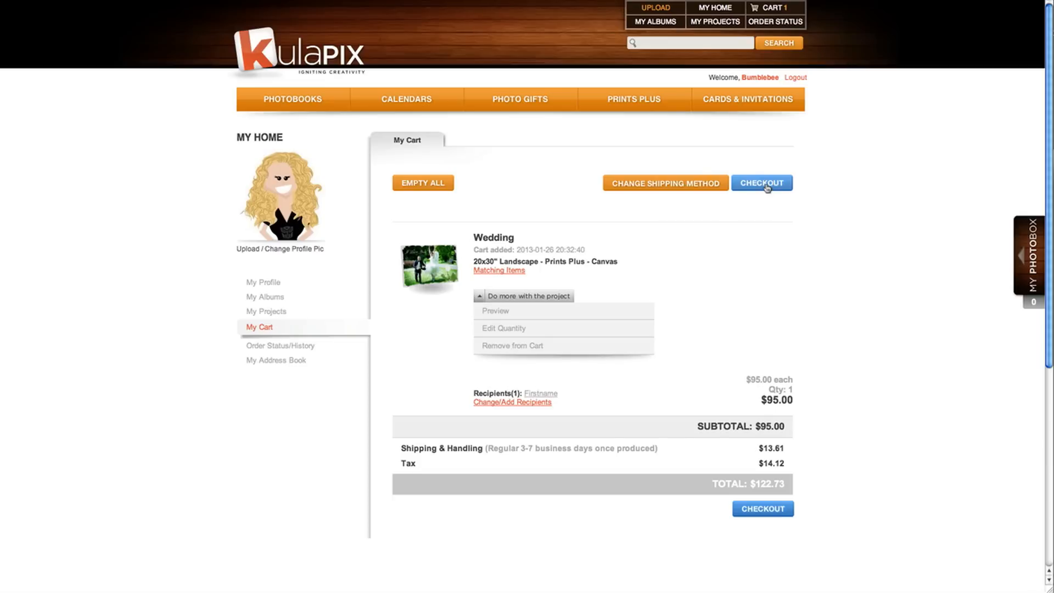
left_click(762, 183)
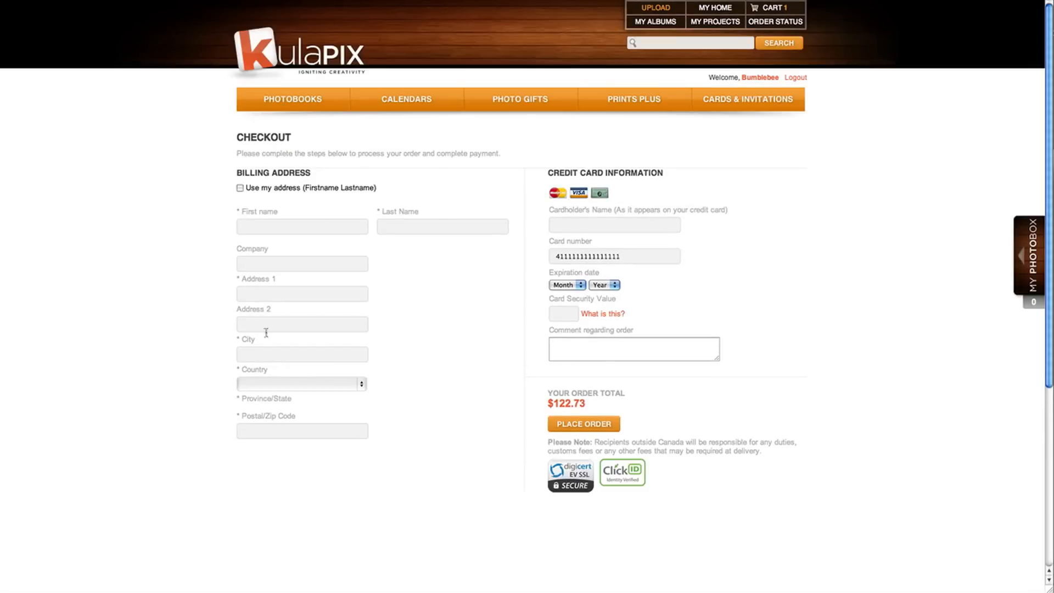
mouse_move(229, 209)
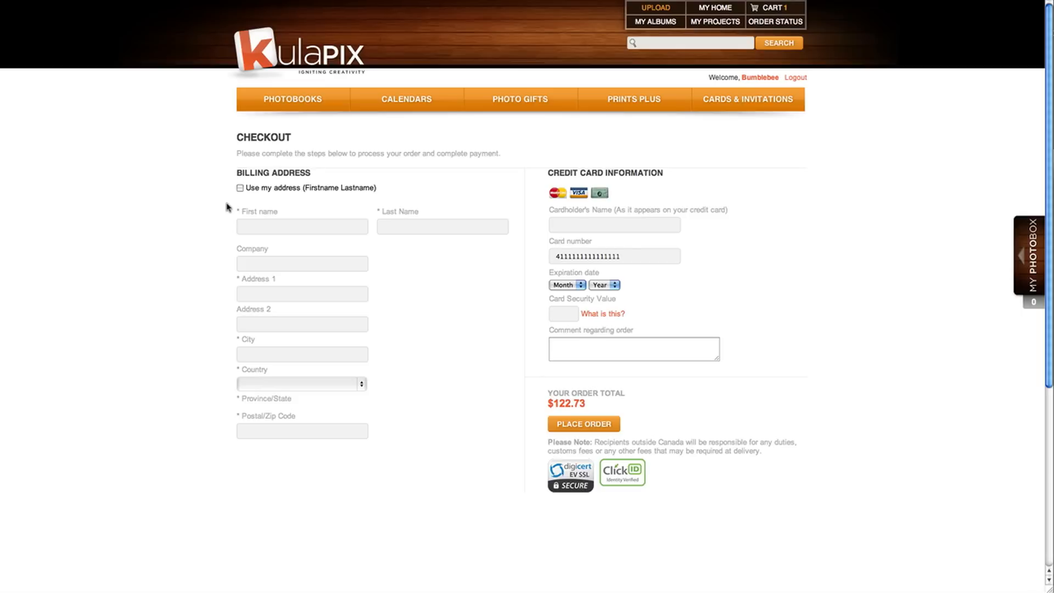
Tick 'Use my address' to fill billing with the Ontario, Canada profile address
left_click(240, 188)
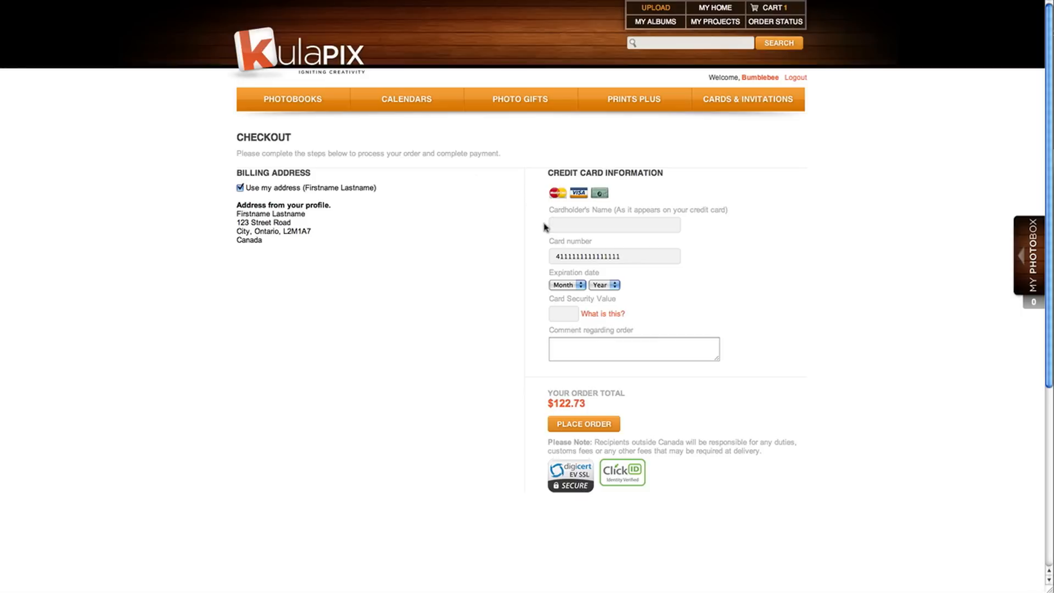
mouse_move(542, 269)
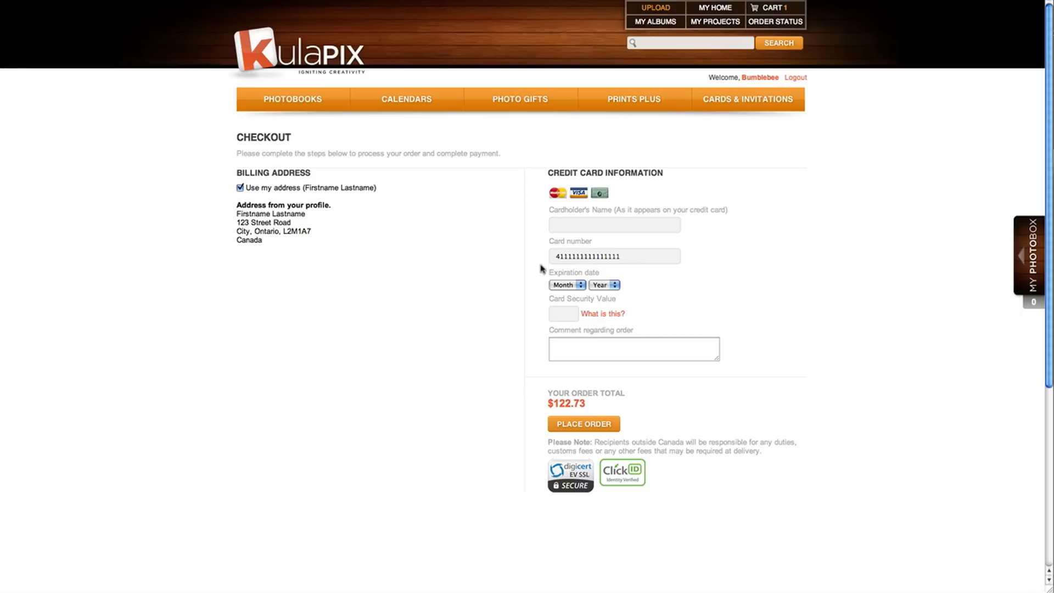
mouse_move(542, 362)
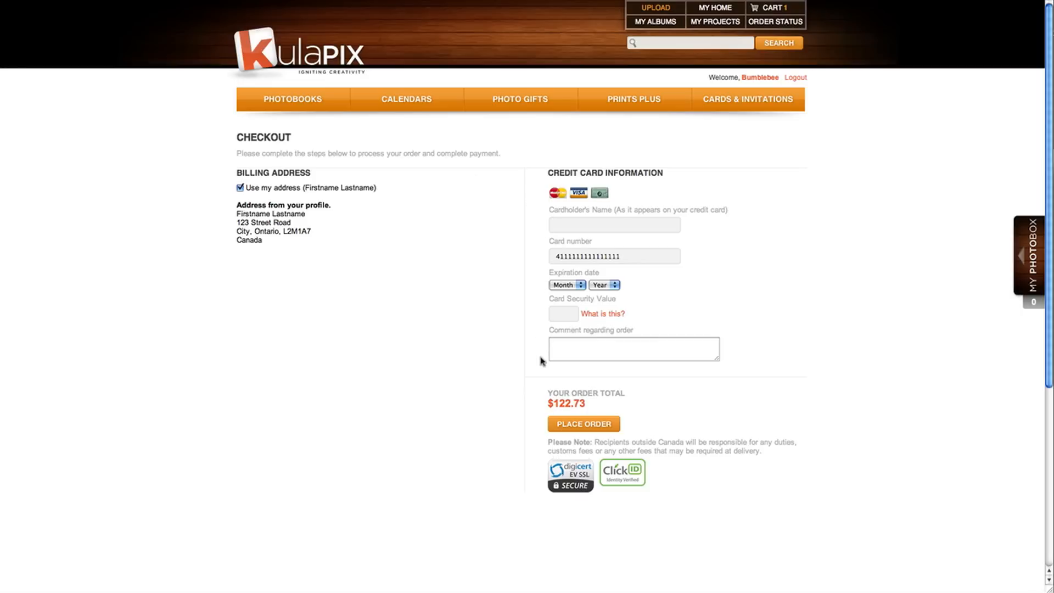